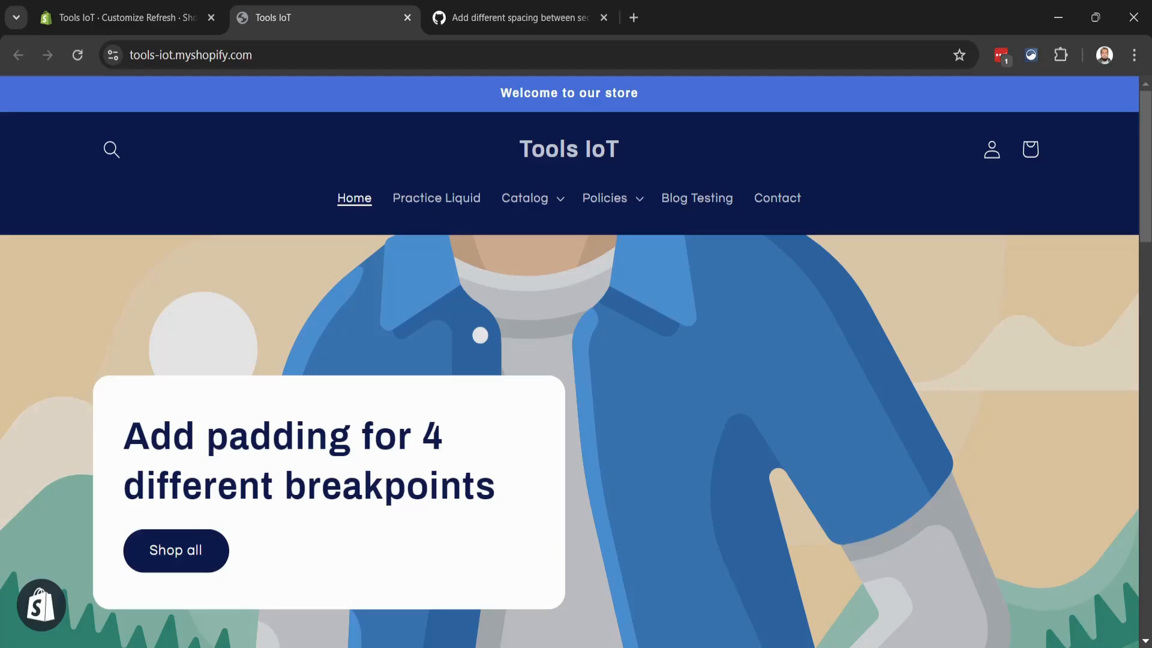
Bring up the browser tab holding the spacing.liquid GitHub Gist.
click(518, 18)
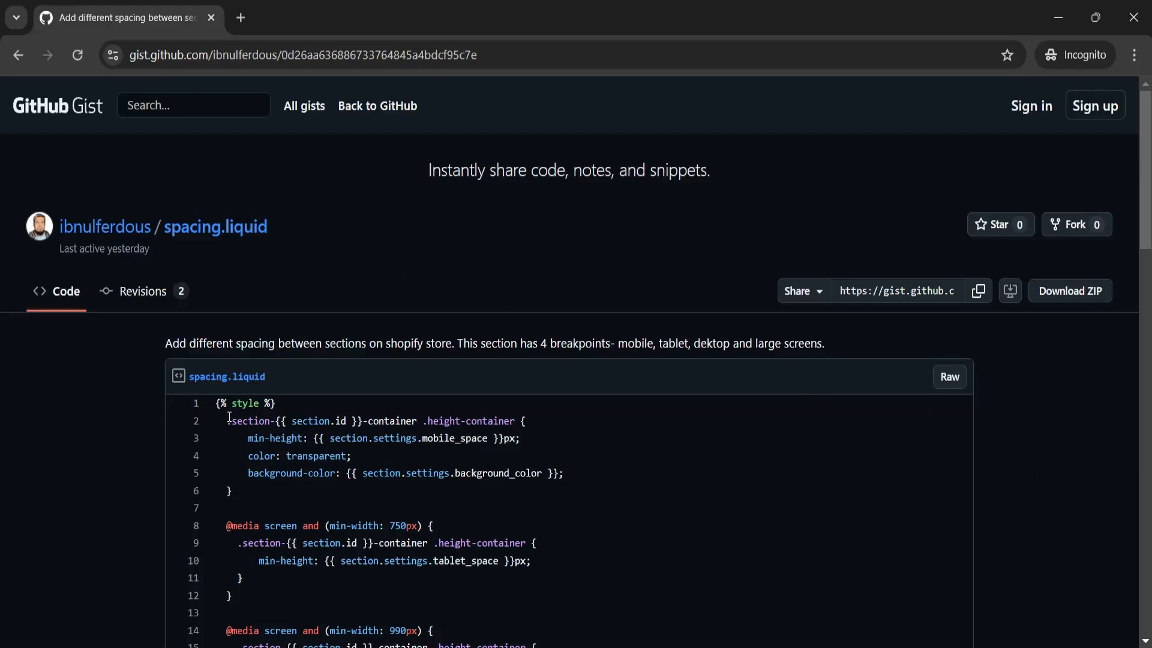
Select the whole spacing.liquid code from line 1 down through the closing schema for copying.
drag(216, 403, 336, 456)
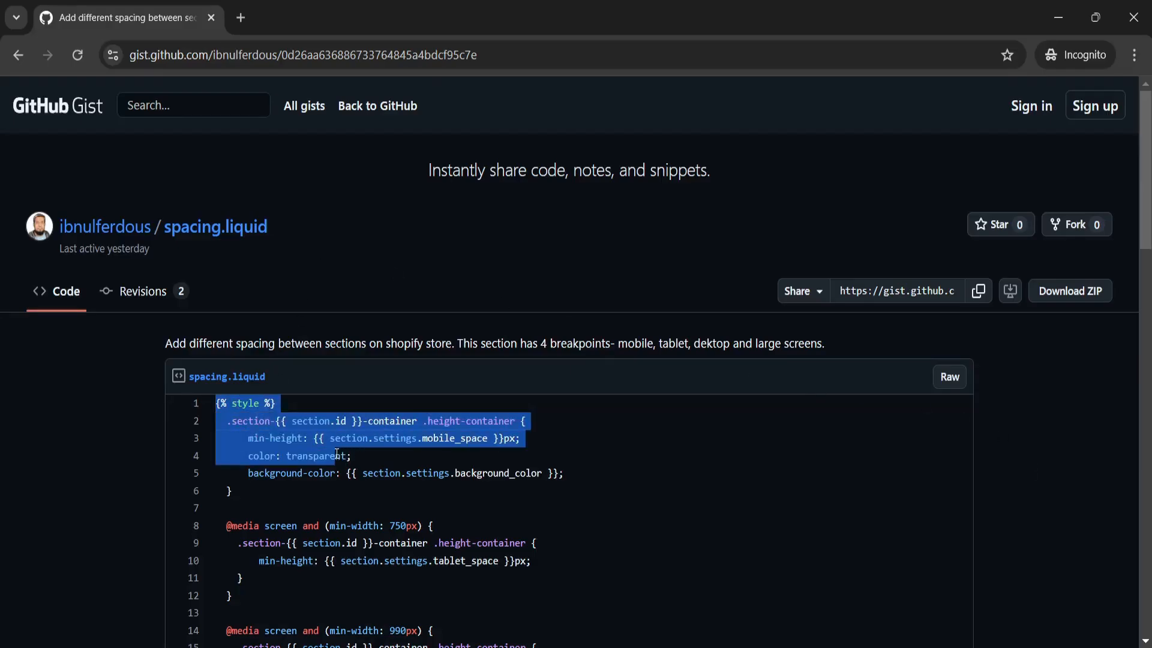
scroll(down, 3)
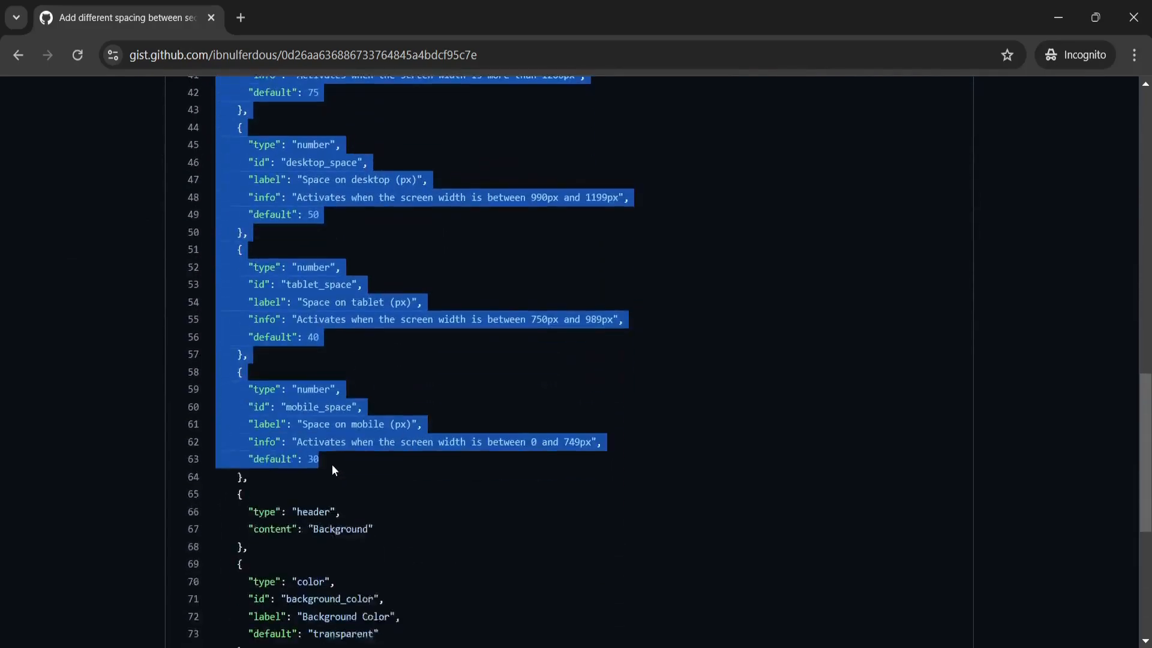
scroll(down, 3)
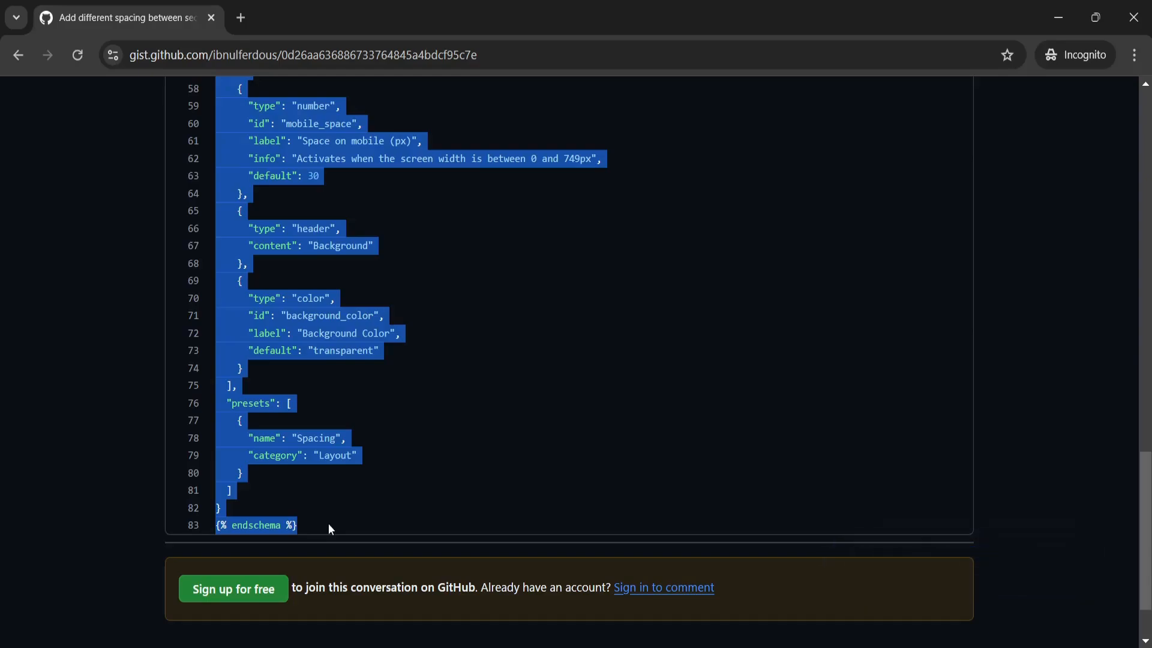
mouse_move(443, 417)
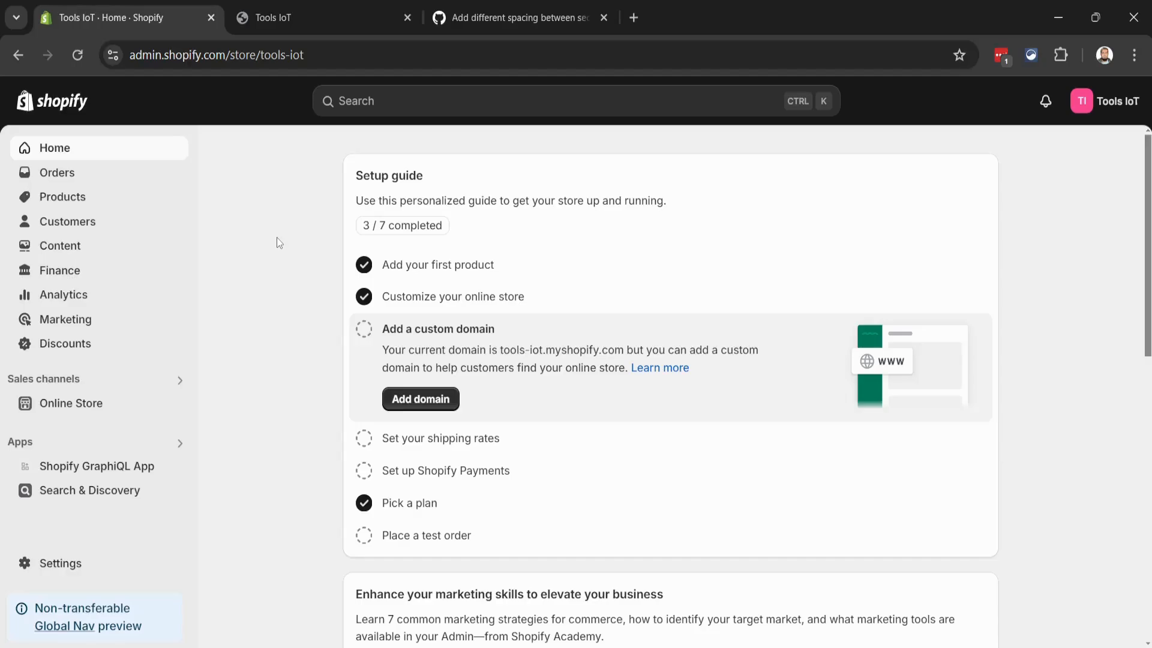
mouse_move(88, 409)
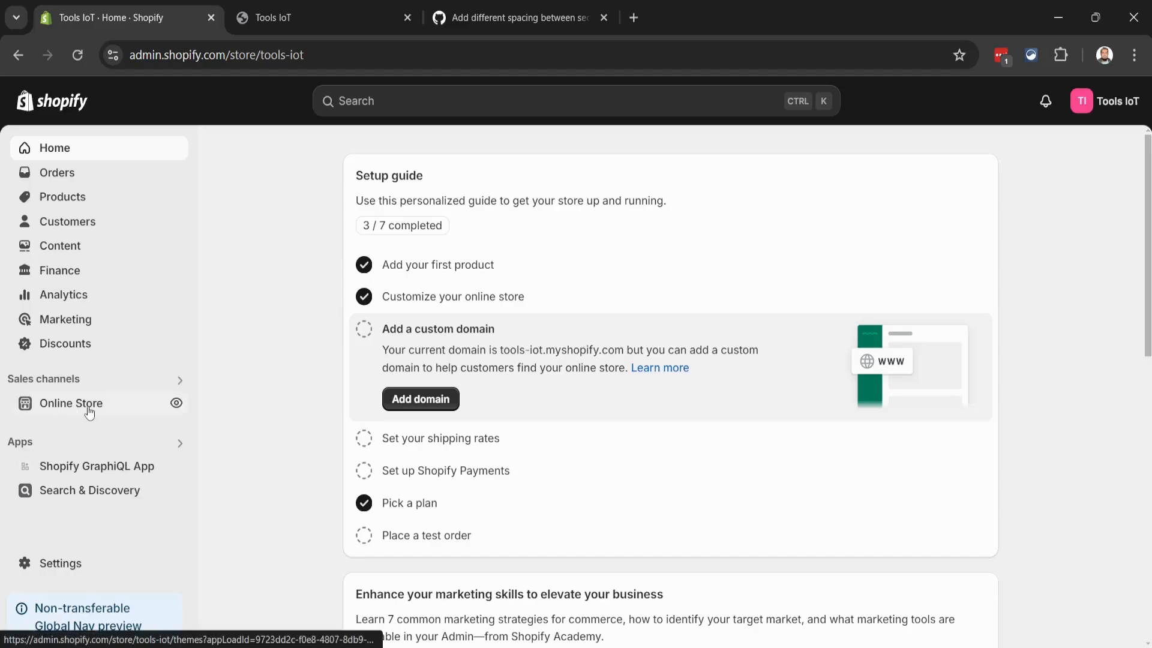
Go to Online Store > Themes and start Edit code on the Refresh theme.
click(70, 403)
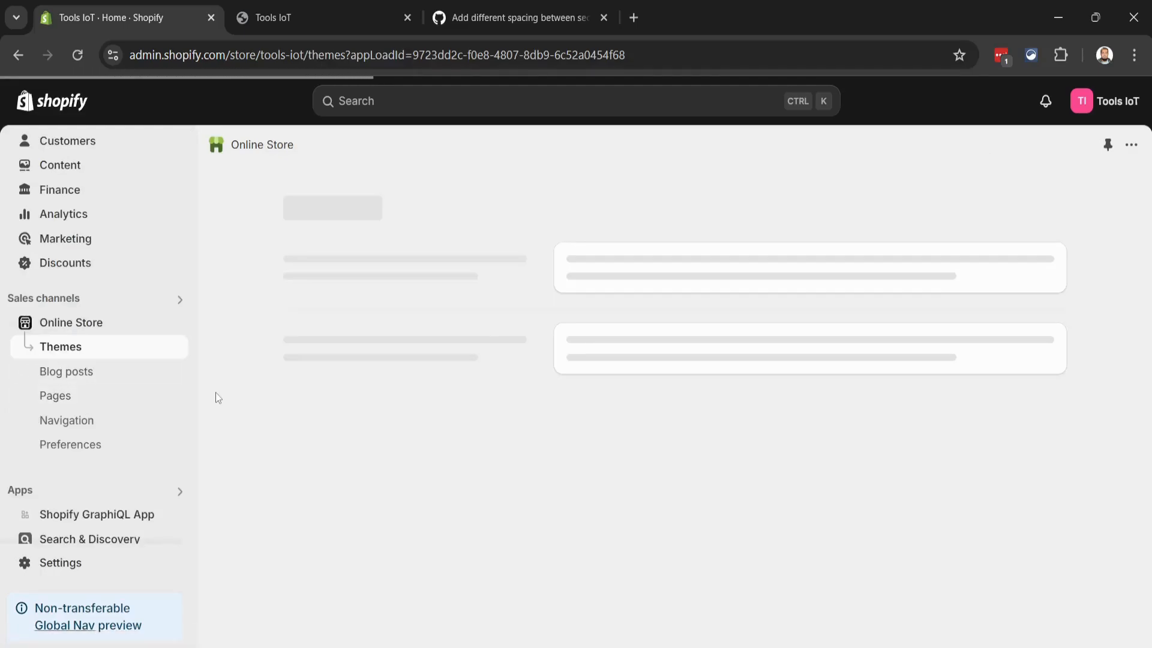
click(61, 346)
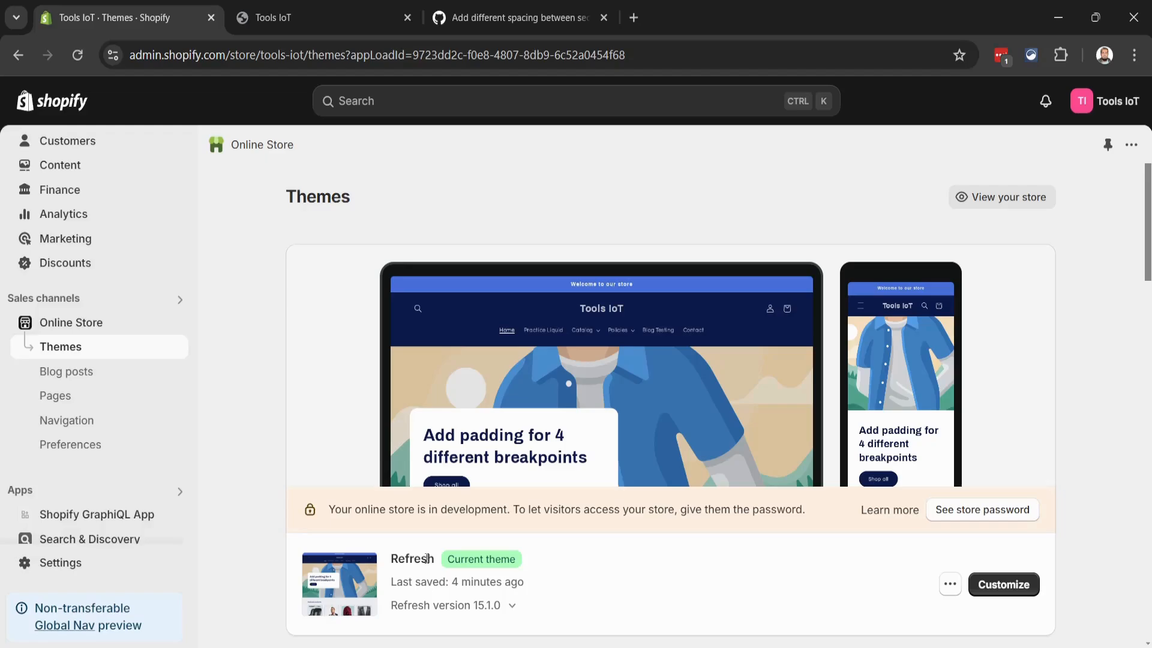
mouse_move(943, 593)
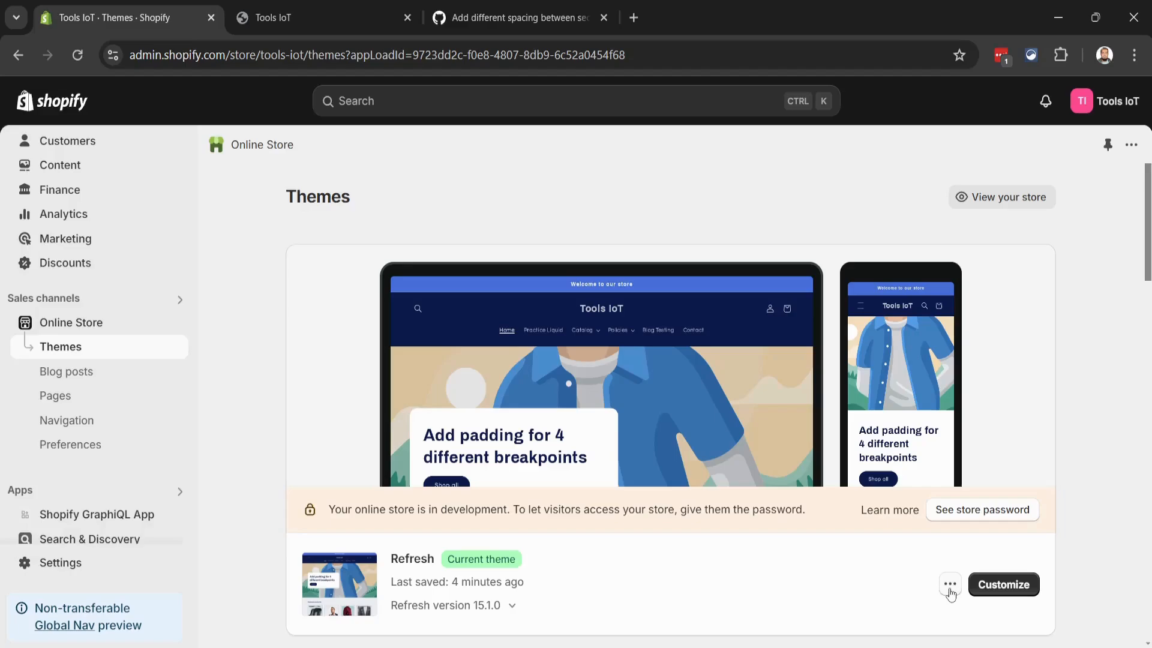
click(950, 584)
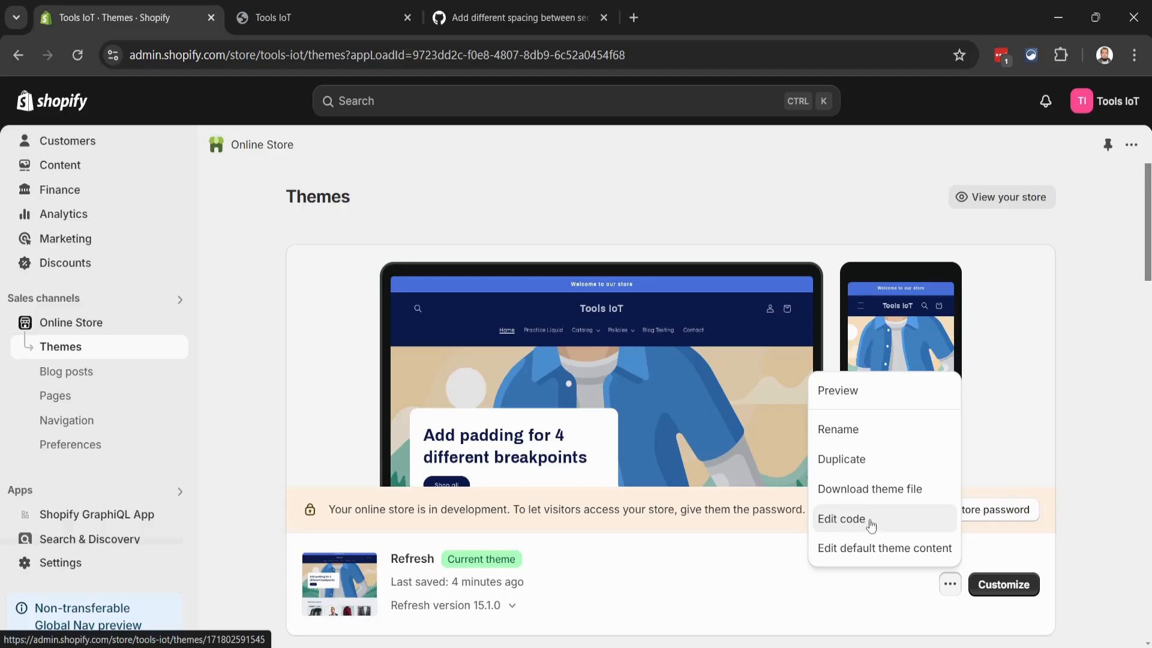
click(842, 519)
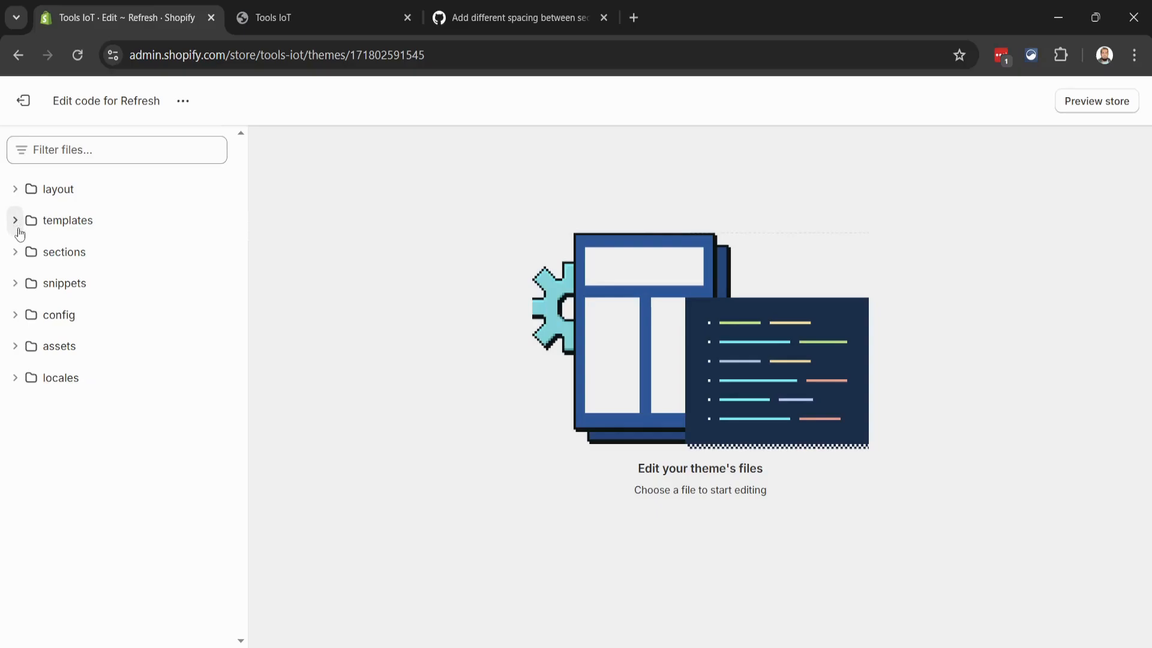
mouse_move(64, 256)
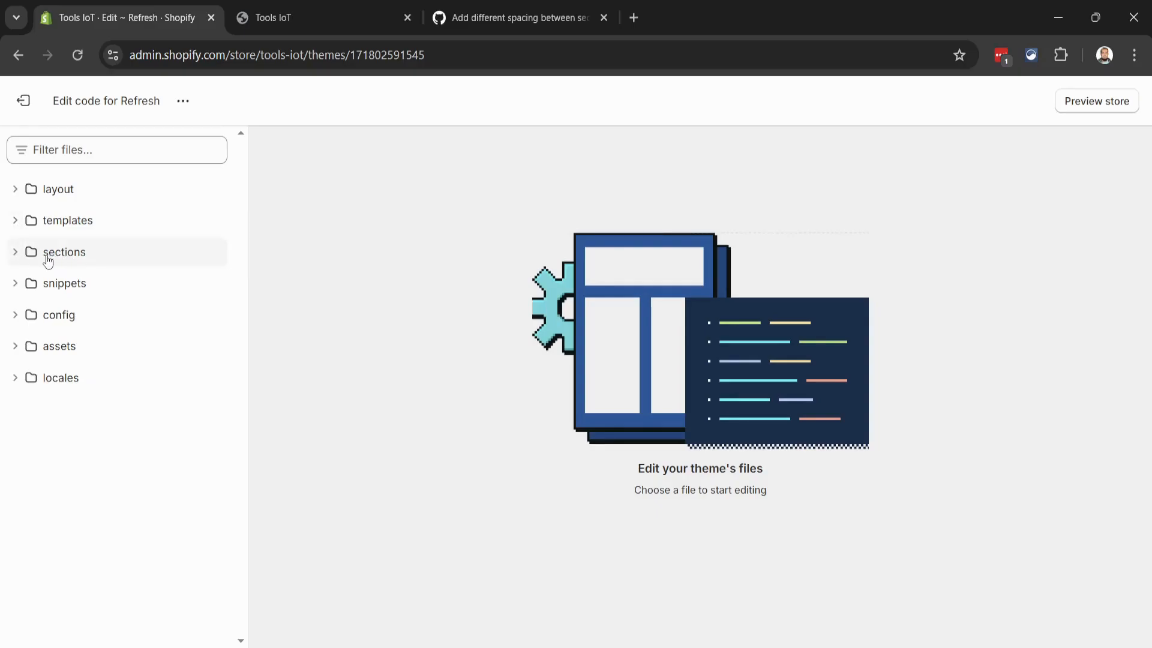
Create a new Liquid section file named 'spacing' in the Refresh theme's sections folder.
click(64, 252)
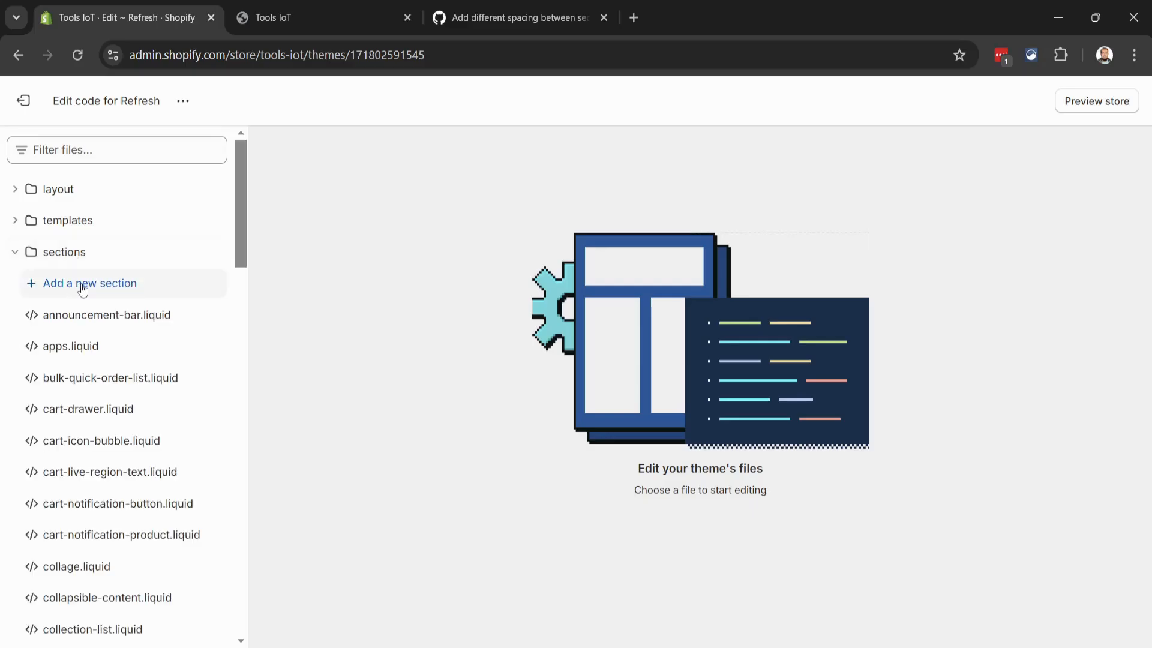
click(90, 284)
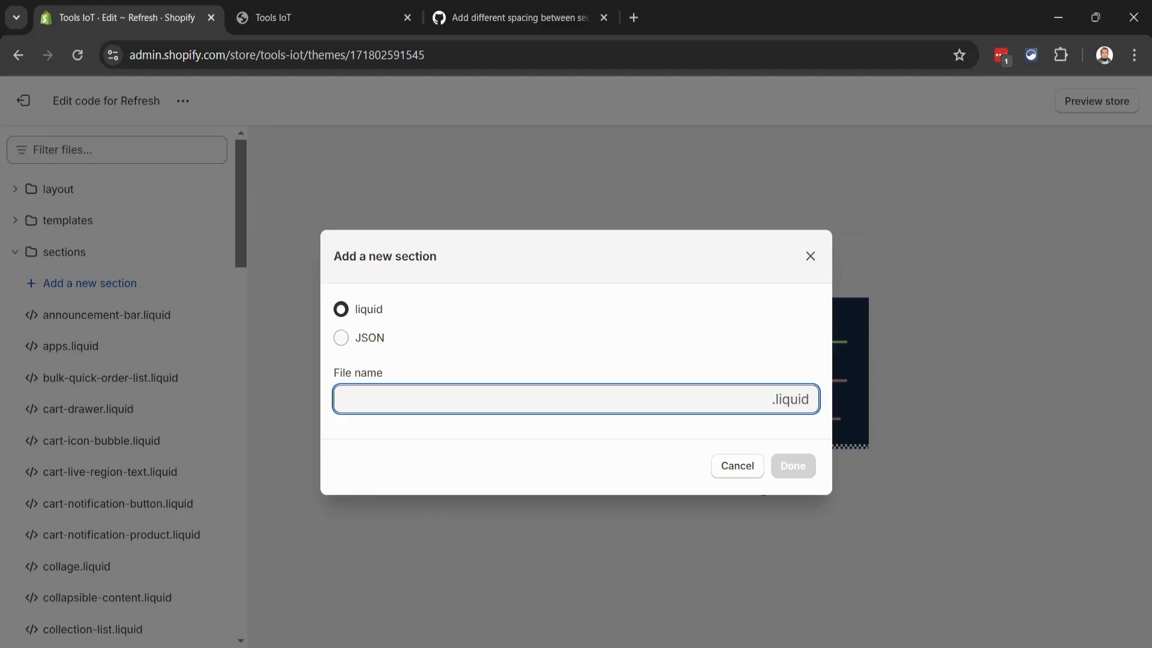
text(spac)
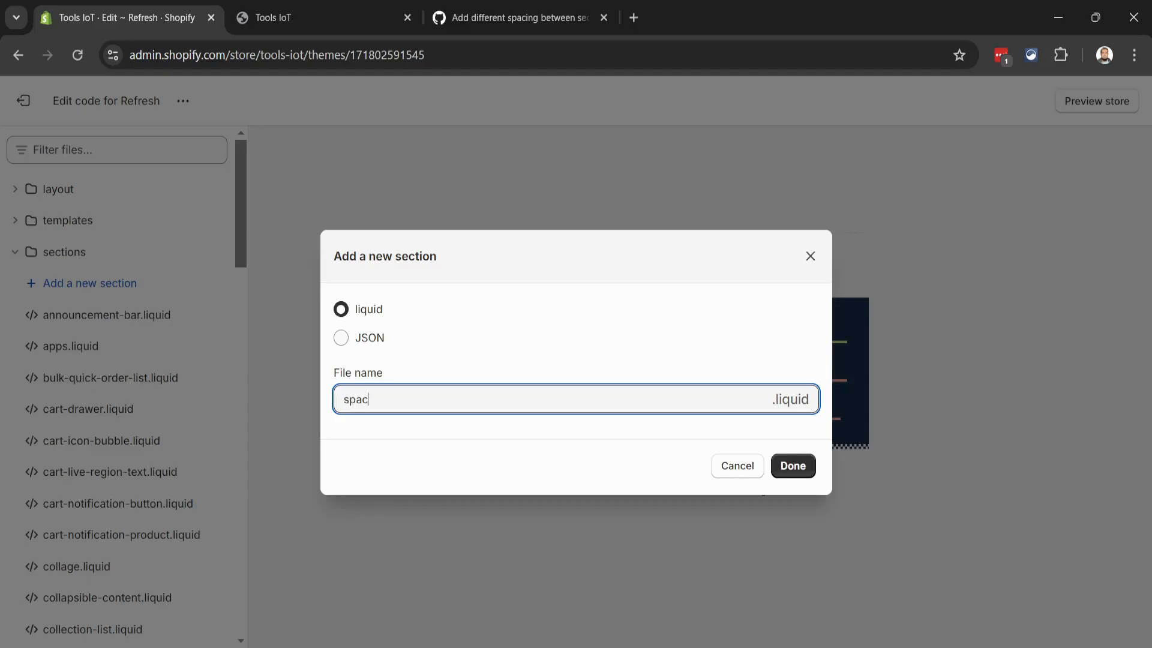
text(ing)
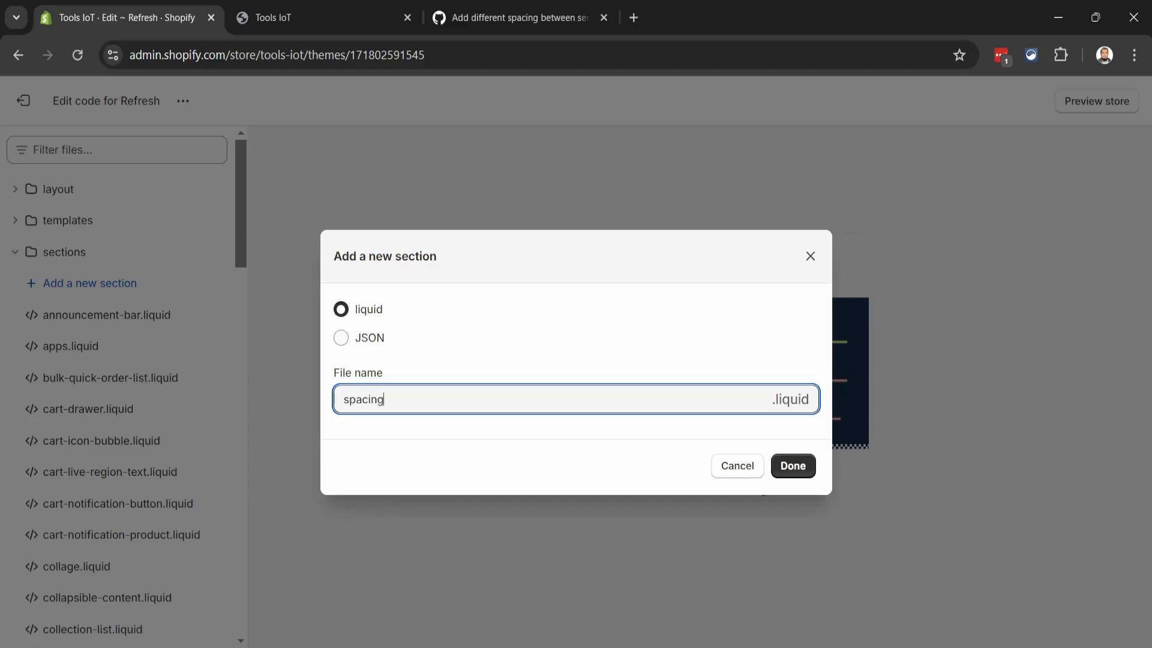
click(792, 465)
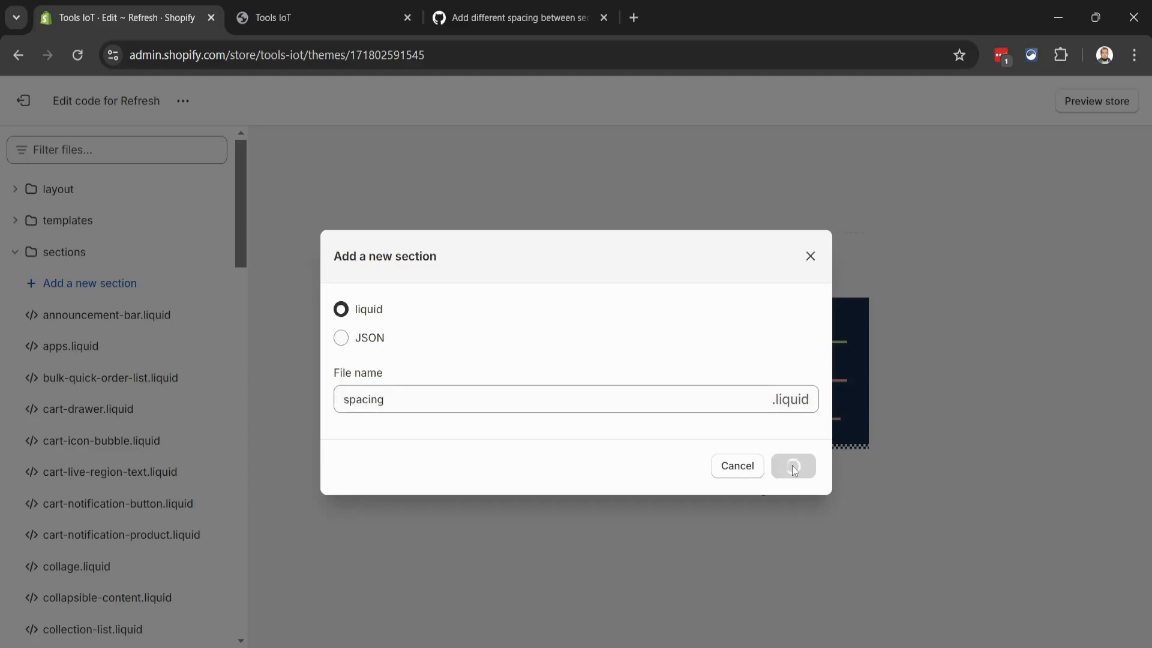
click(793, 465)
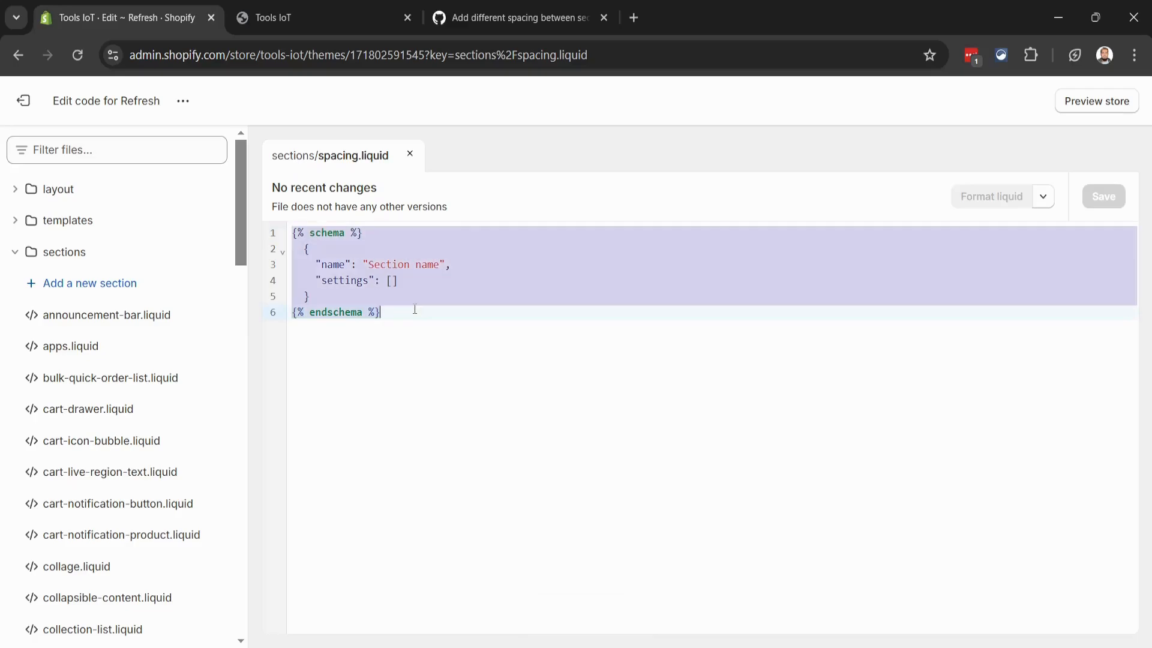
Replace the placeholder in spacing.liquid with the gist code, save it and exit to Themes.
key(ctrl+a)
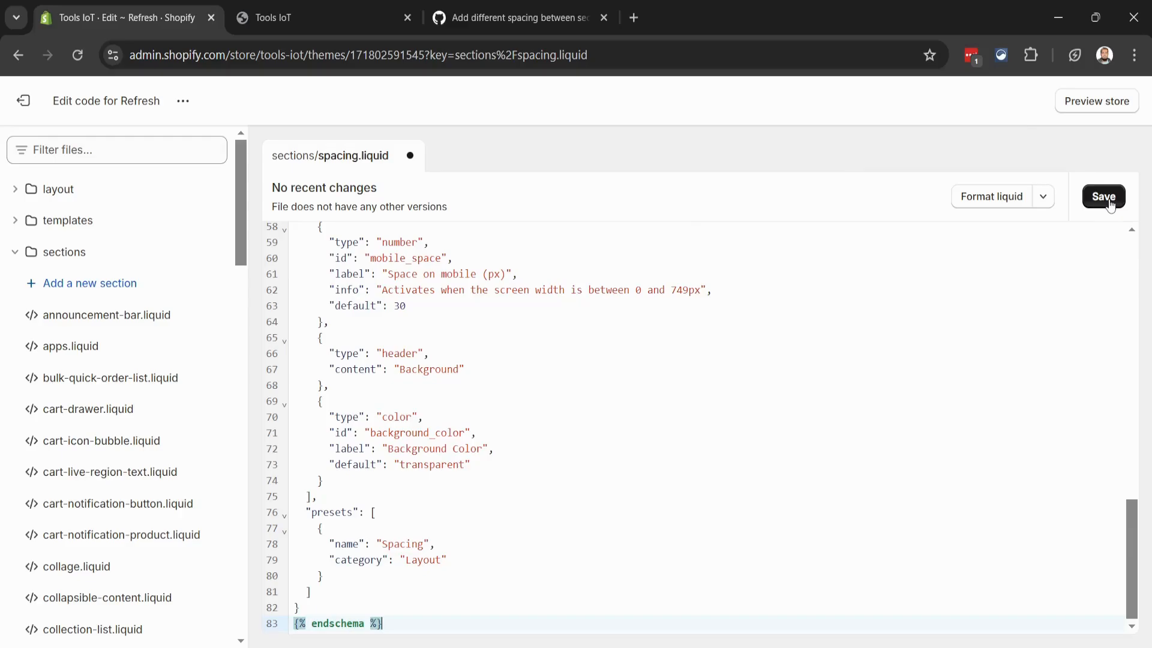
click(1102, 195)
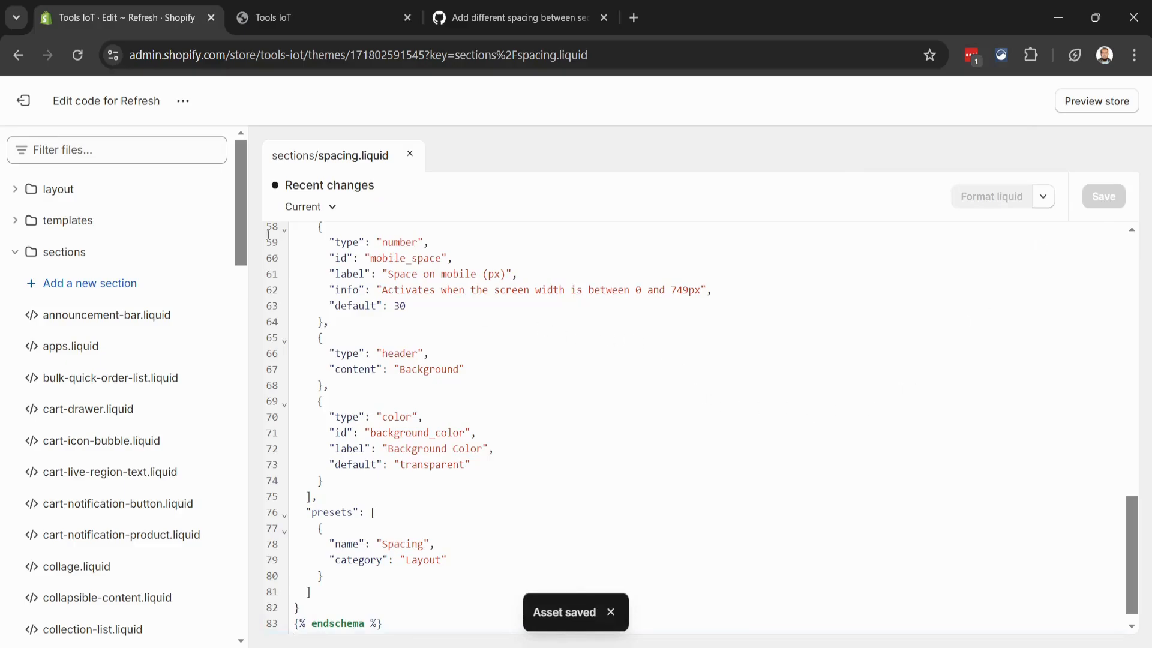
mouse_move(22, 101)
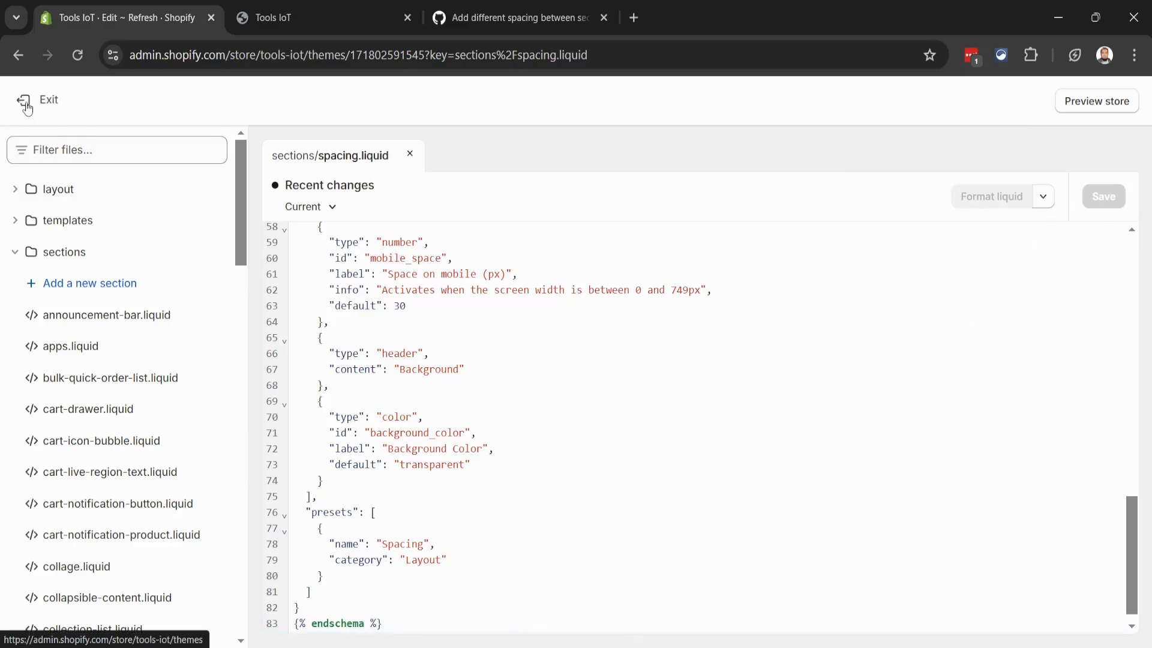
click(39, 100)
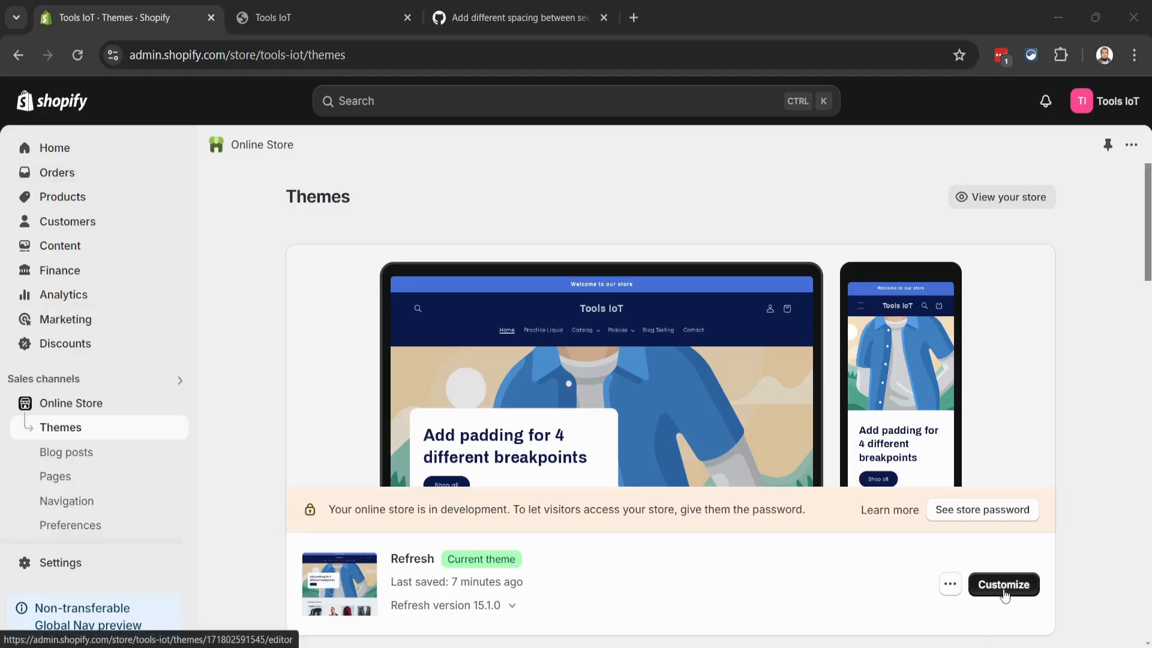
Customize the Refresh theme and bring up the add-section list below Collapsible content on the home page.
click(1003, 584)
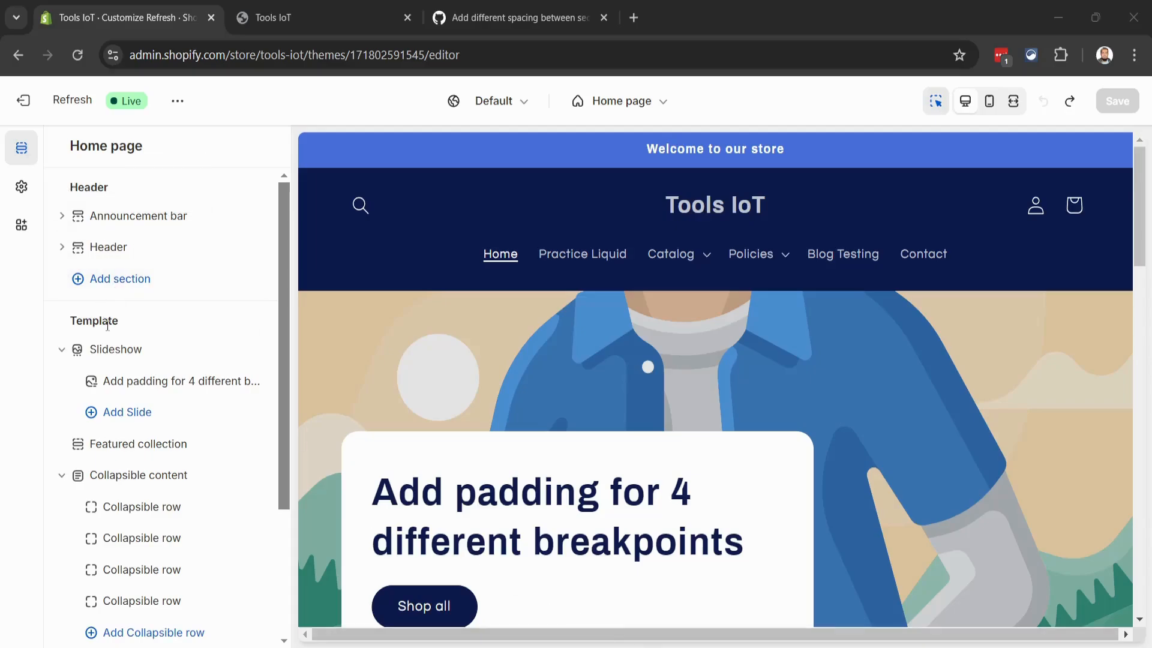
scroll(down, 3)
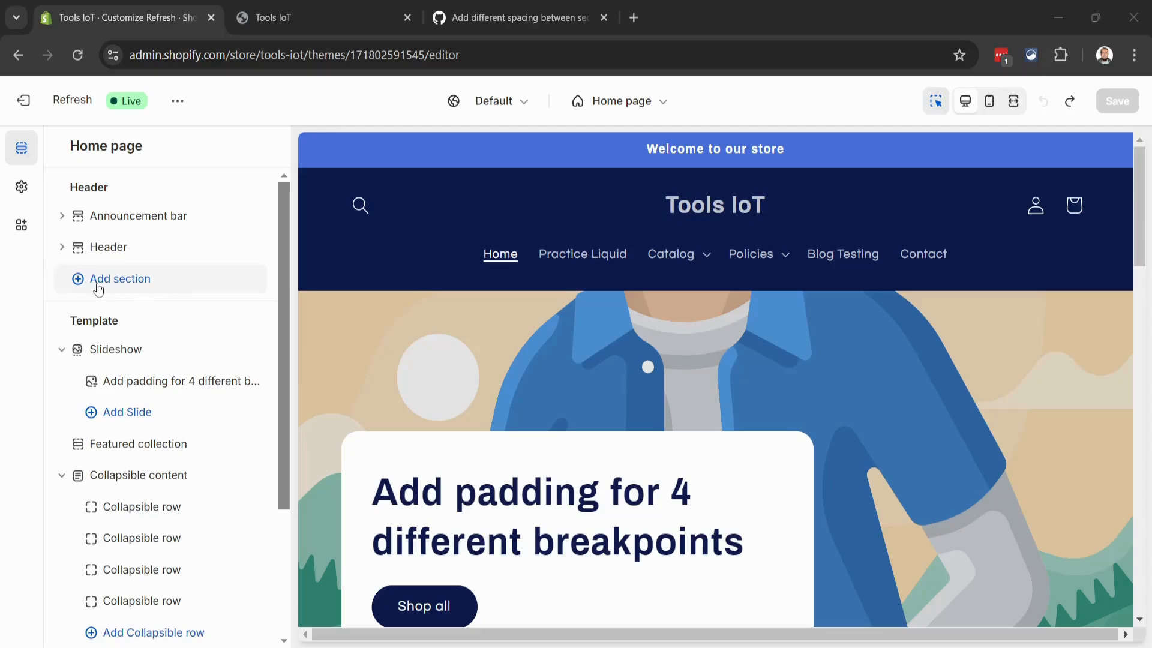
mouse_move(130, 286)
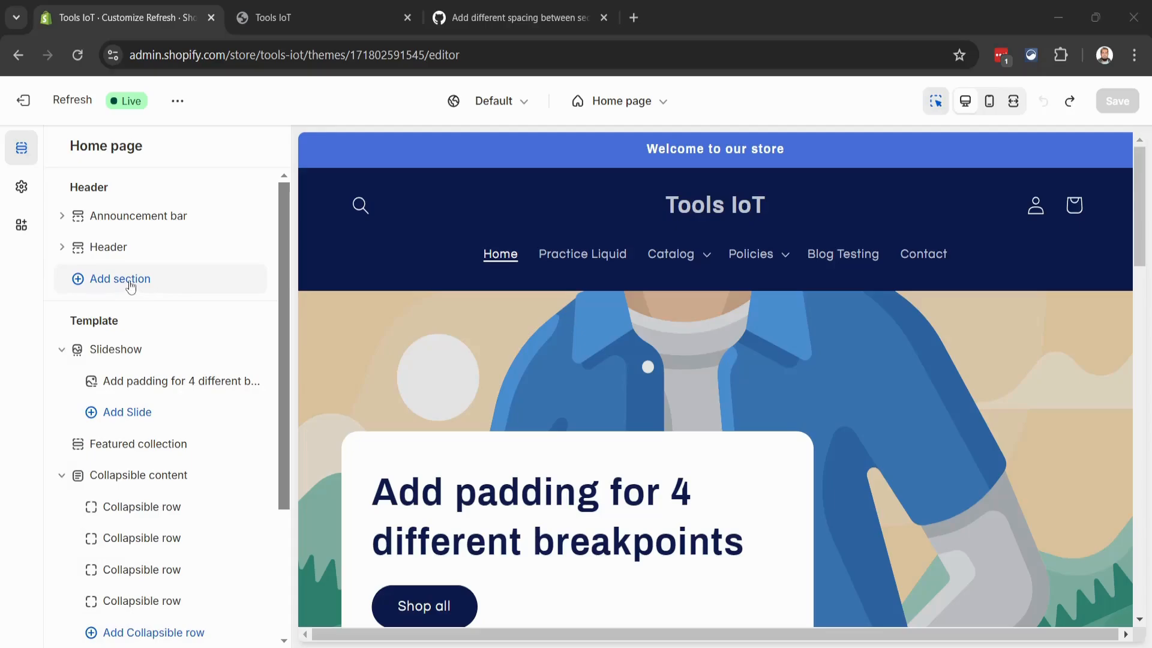
click(120, 278)
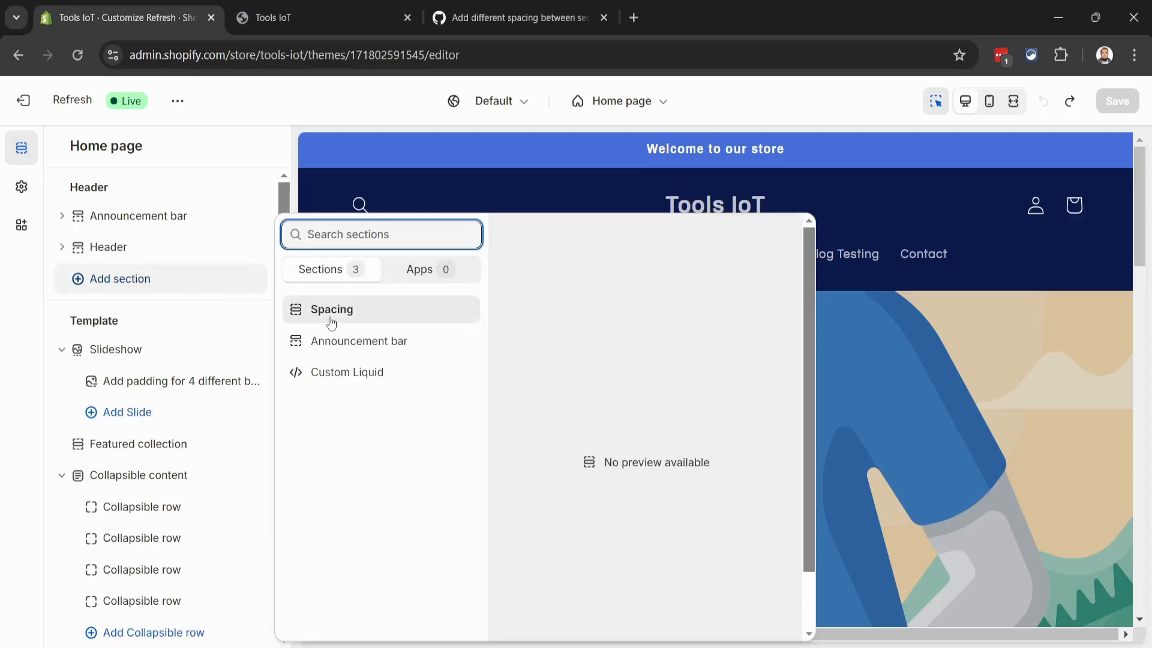
mouse_move(349, 317)
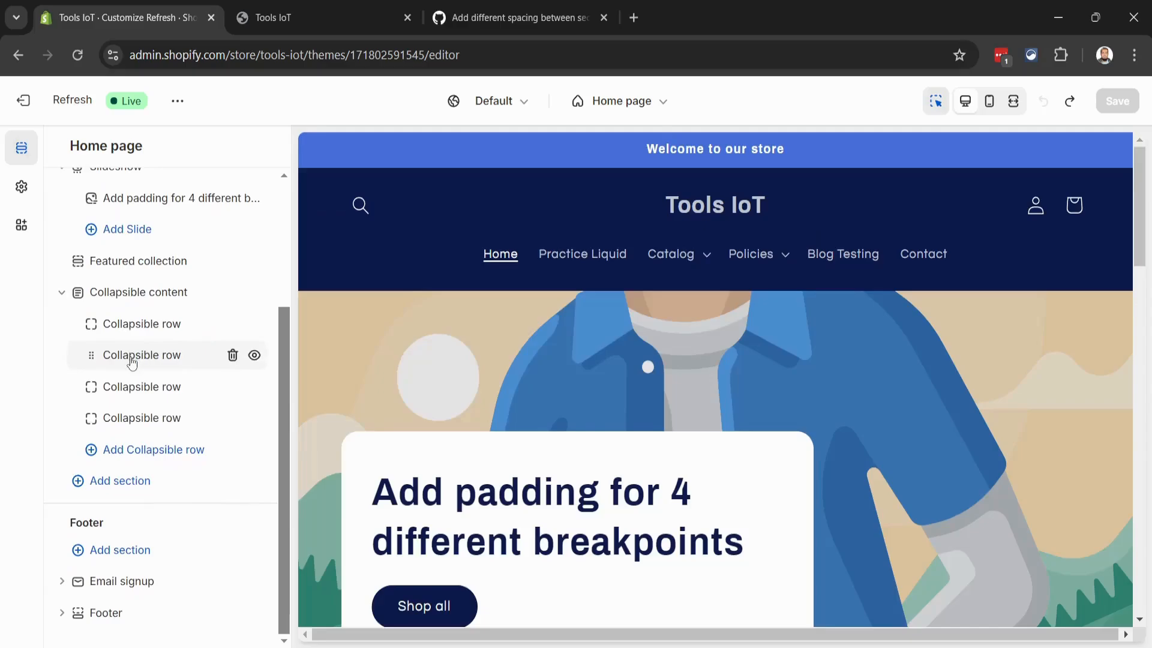
click(120, 480)
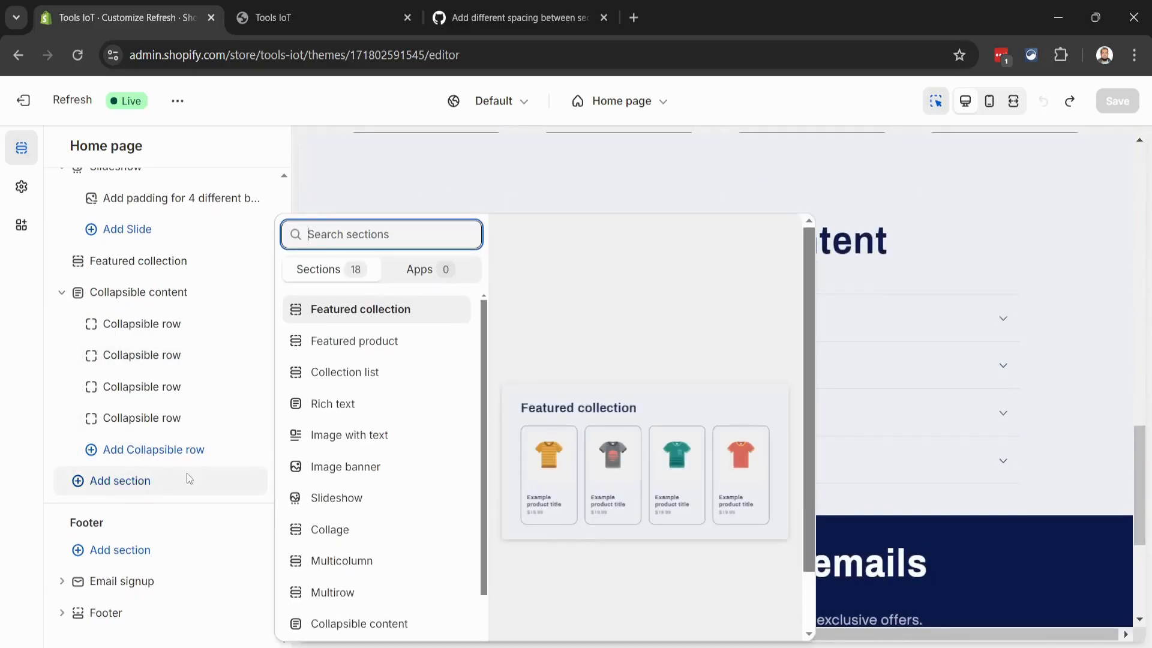
Add a Spacing section, move it to the top of the template above the slideshow, and show its settings.
text(spacing)
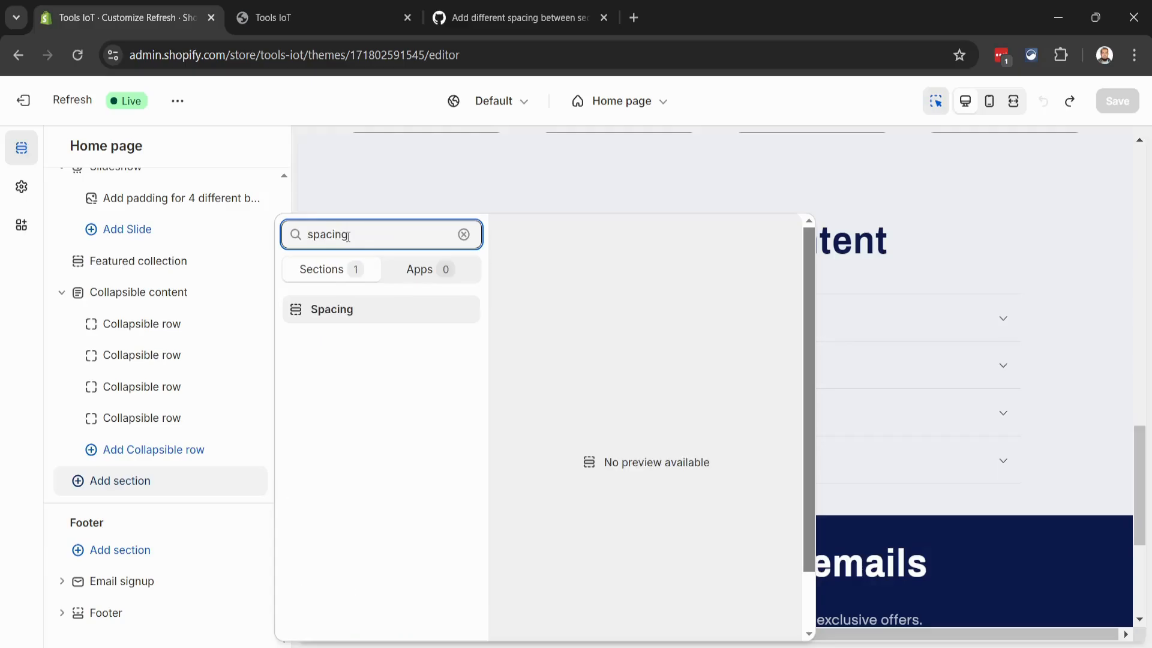
click(331, 308)
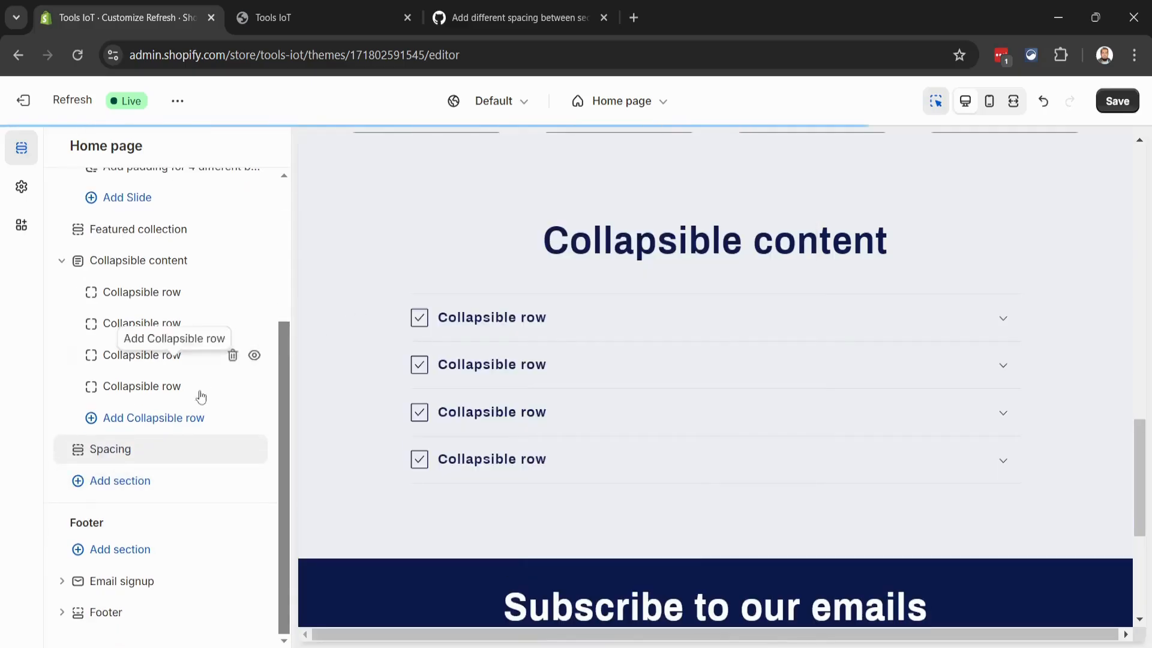
click(109, 448)
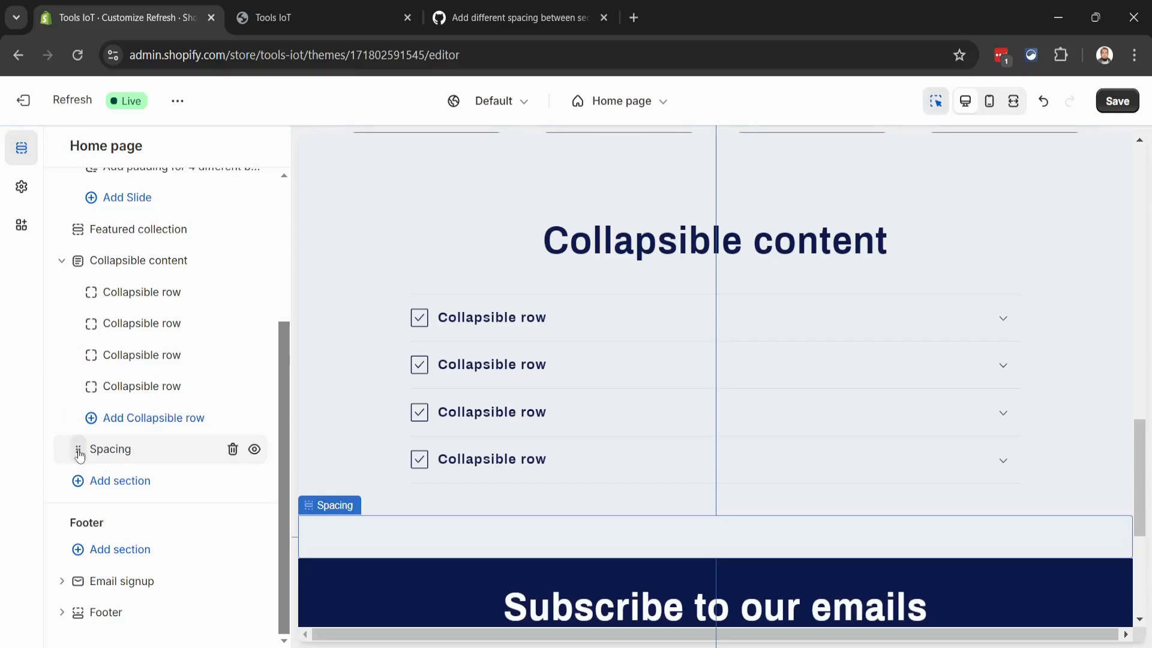
drag(77, 449, 81, 357)
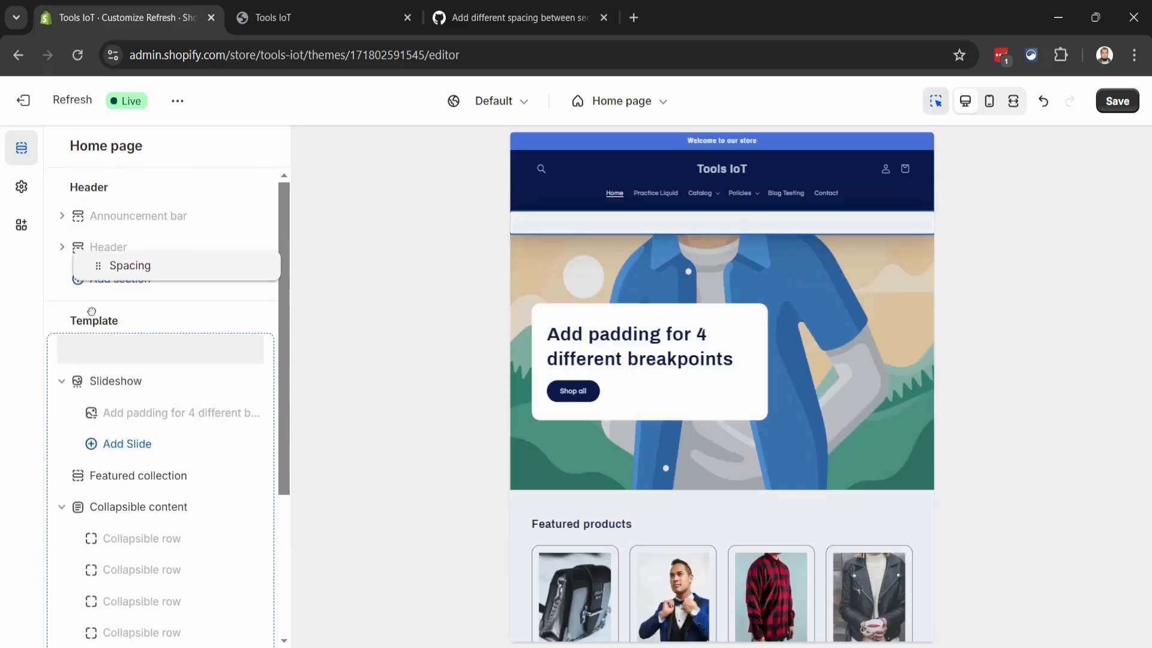
click(130, 265)
text(1)
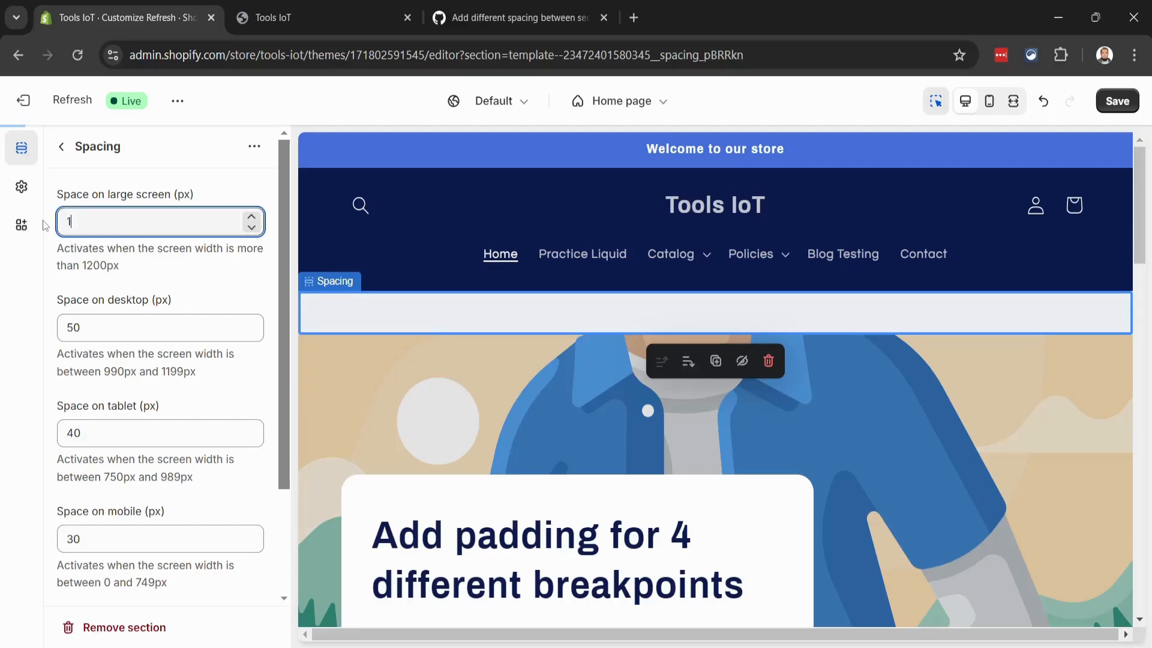
Set the Spacing heights to 125, 100, 75 and 50 px for the four breakpoints and save the theme.
text(25)
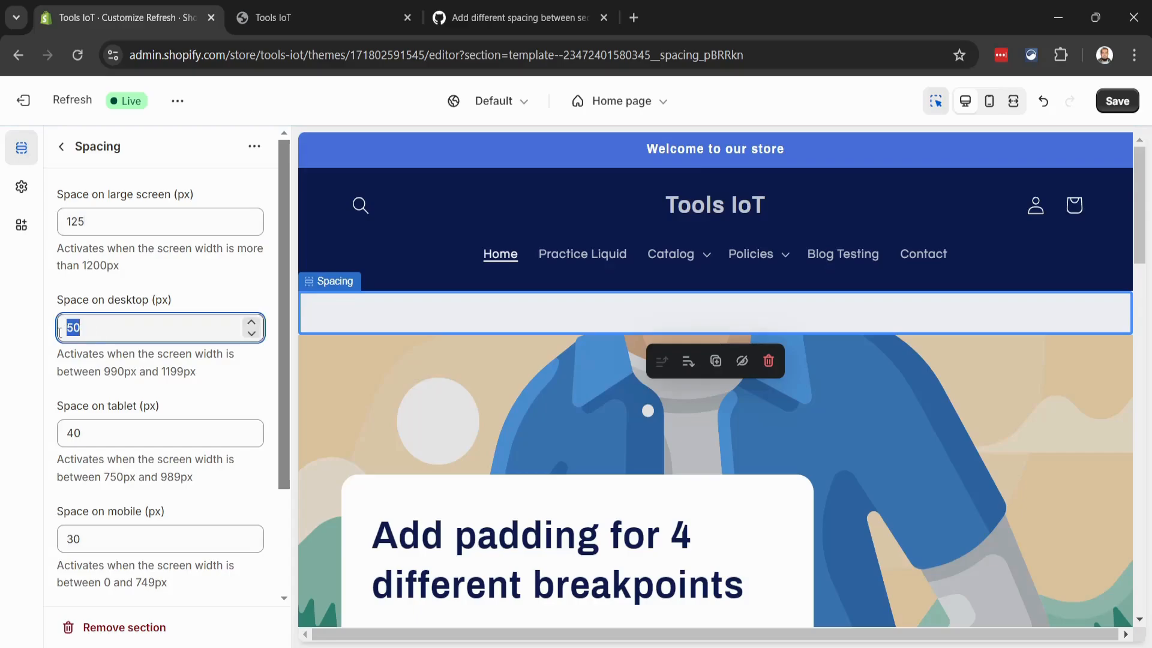
text(100)
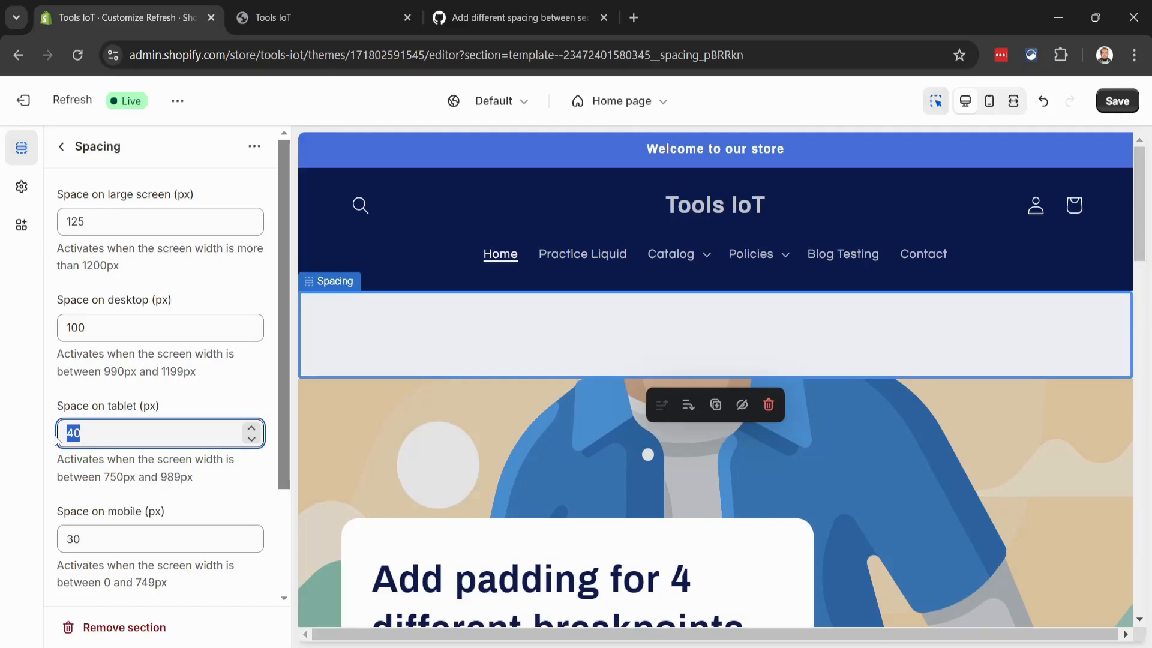
text(75)
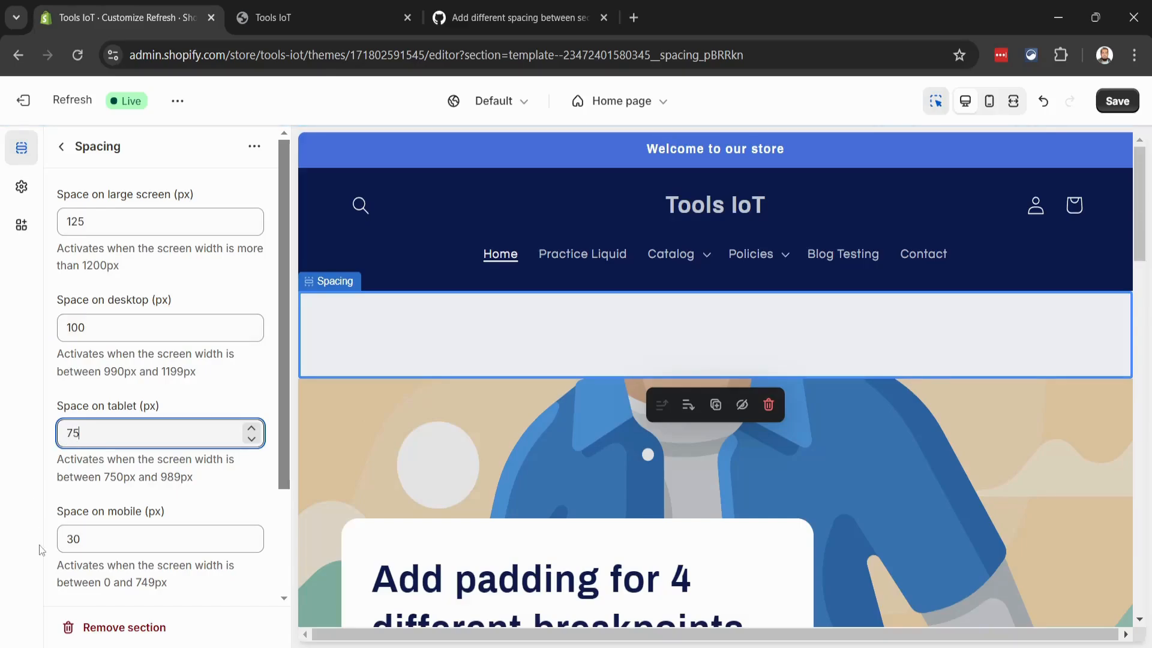
click(159, 539)
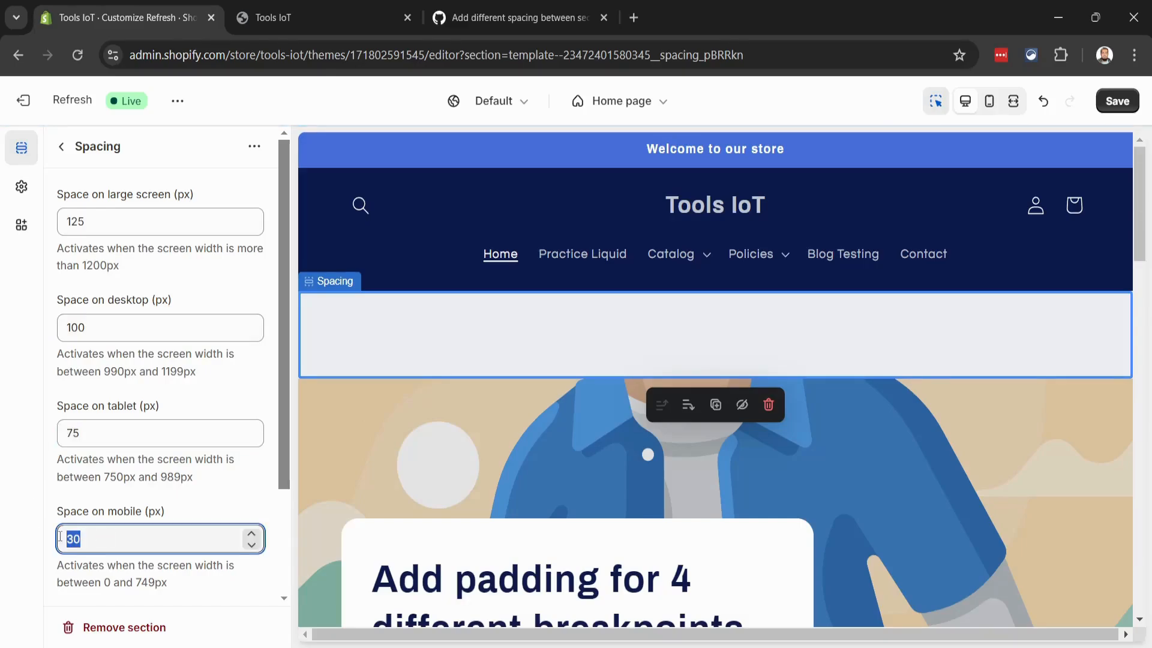
text(50)
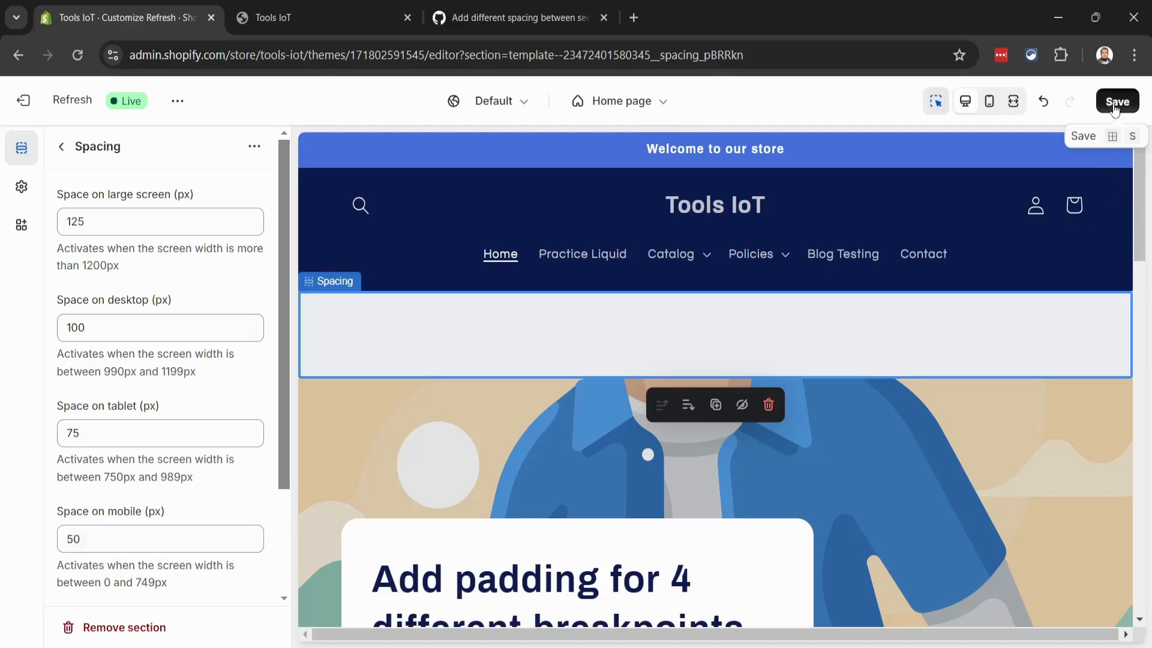
click(1117, 101)
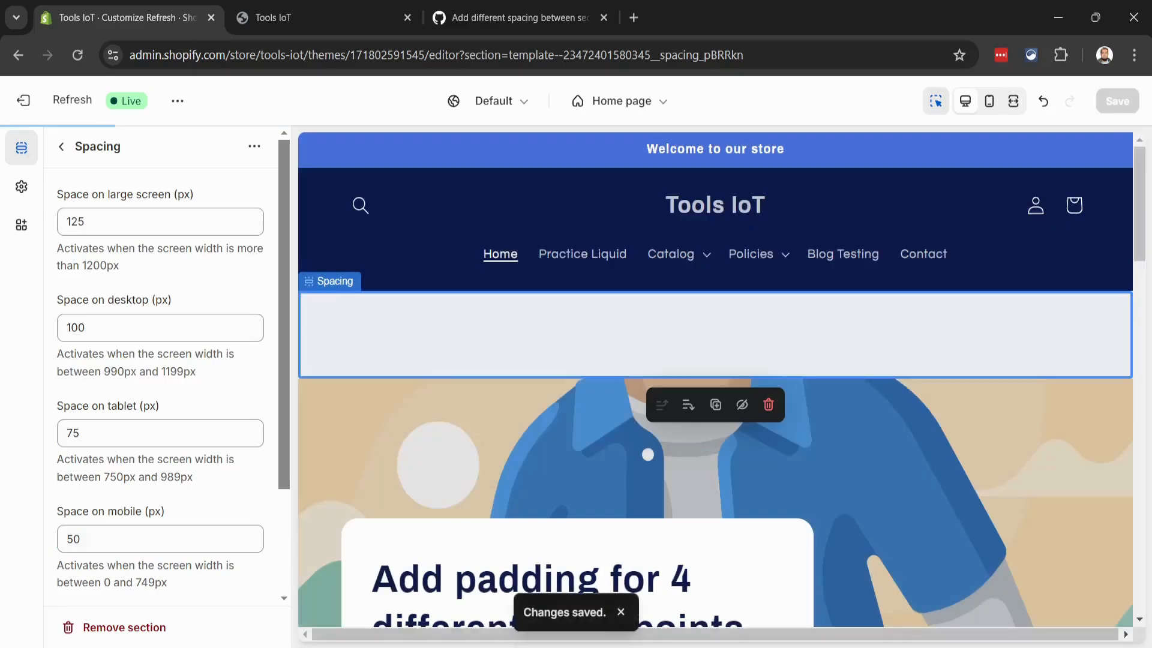
click(323, 18)
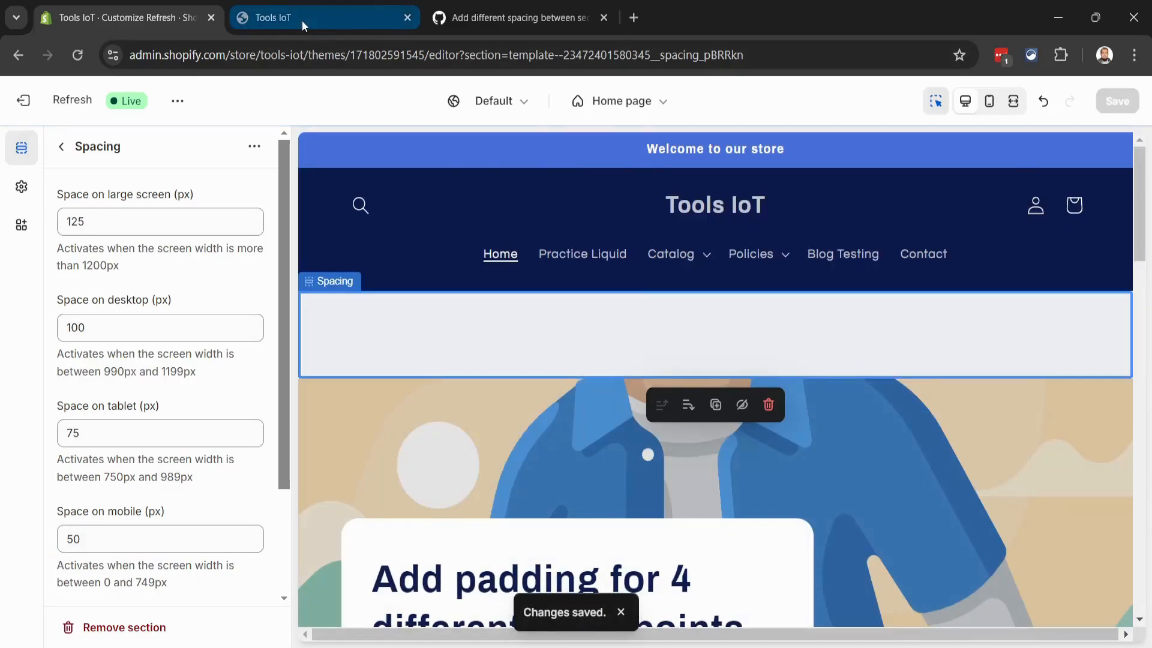
Reload the live Tools IoT storefront to check the saved Spacing section.
click(323, 18)
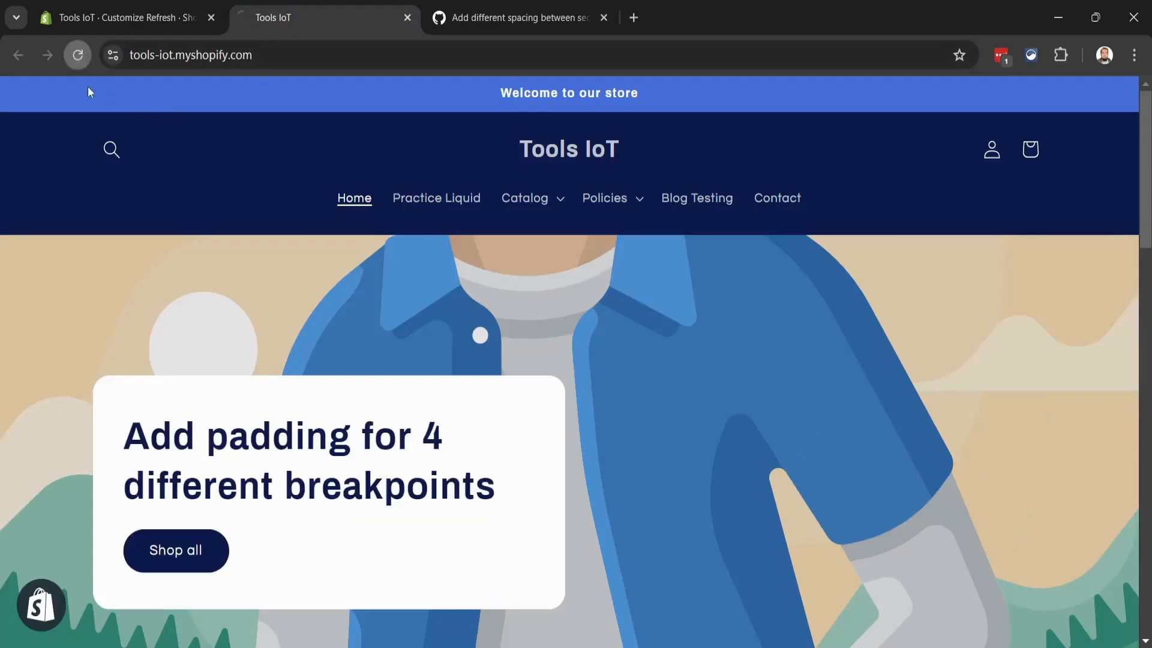
click(77, 54)
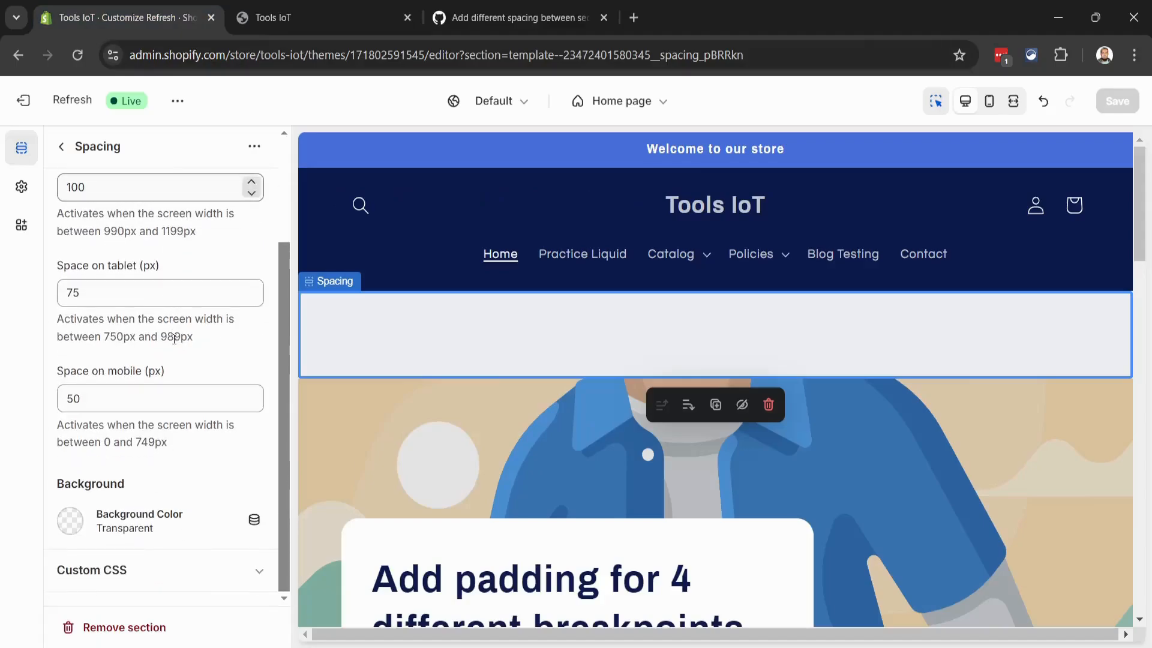
Change the Spacing section's background from transparent to a blue colour.
click(69, 520)
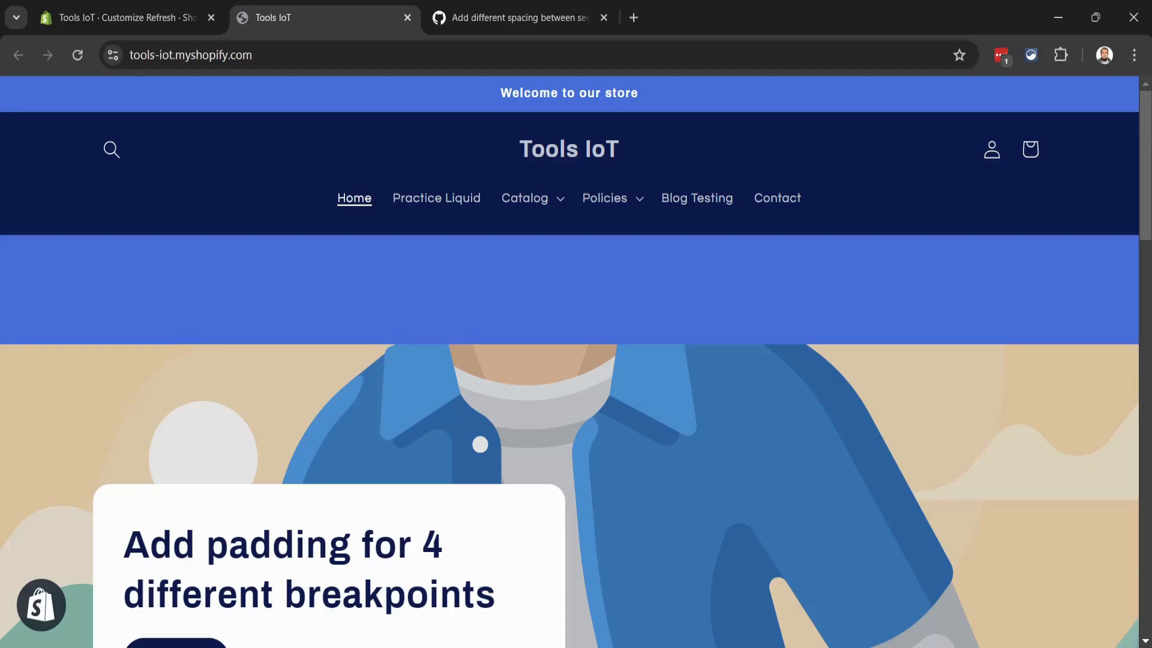
Bring up Chrome DevTools to inspect the blue spacing band under the storefront header.
key(F12)
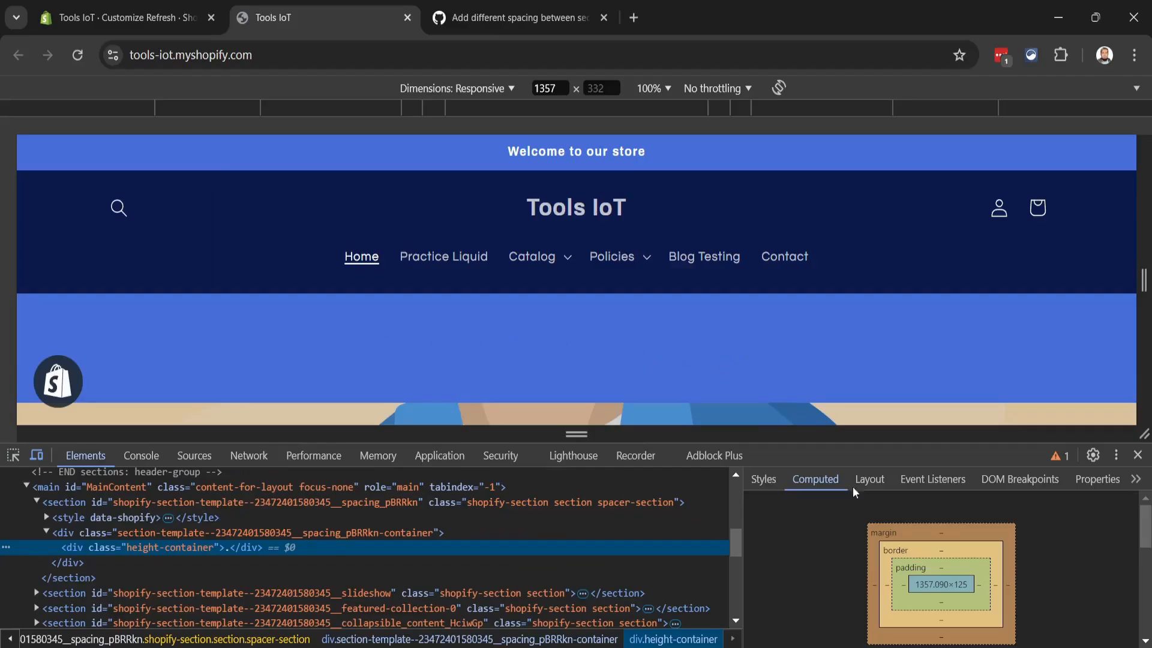
mouse_move(1140, 286)
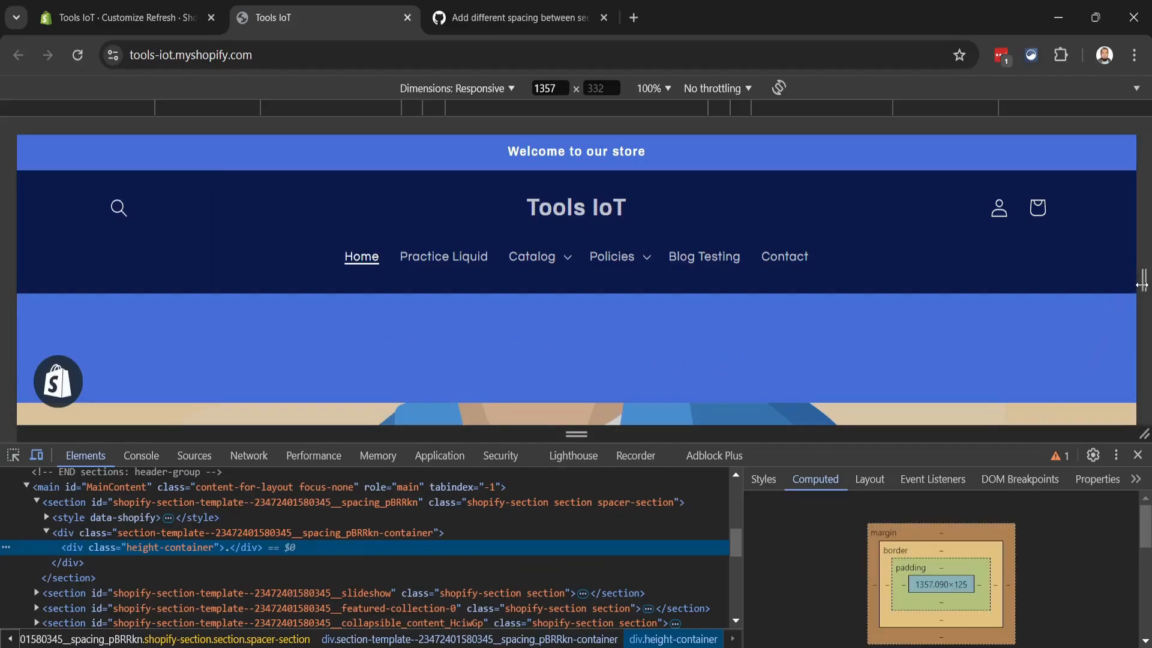
Narrow the responsive preview from 1348 px to 1198 px, where the spacer drops from 125 to 100 px.
drag(1141, 279, 1135, 280)
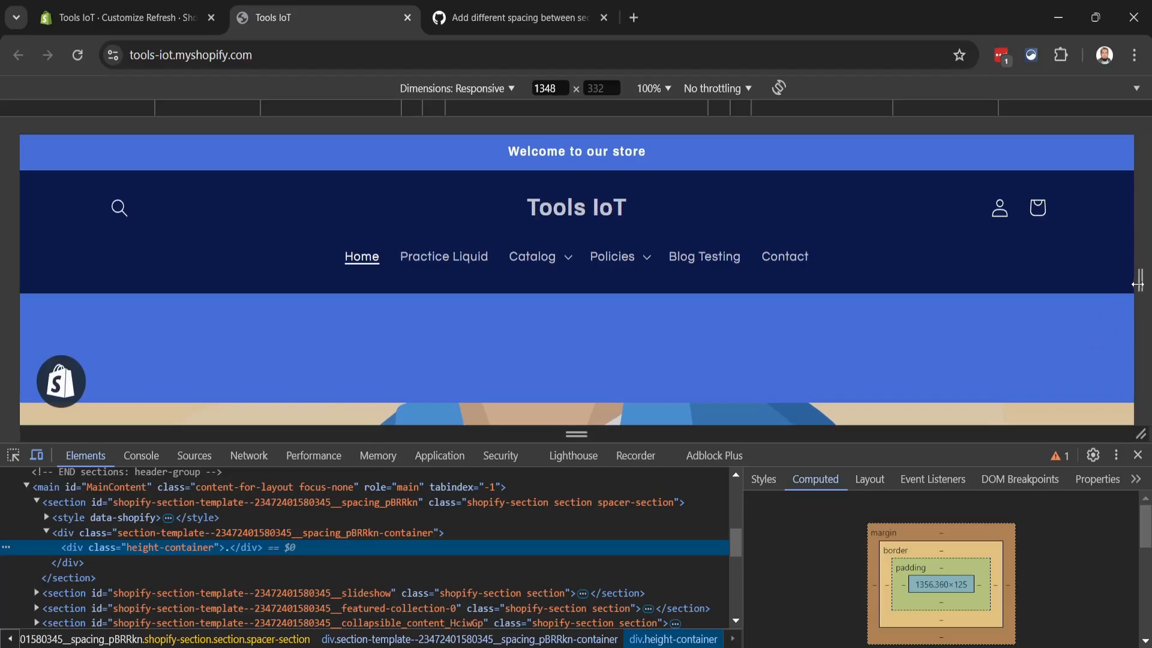
drag(1135, 283, 1117, 283)
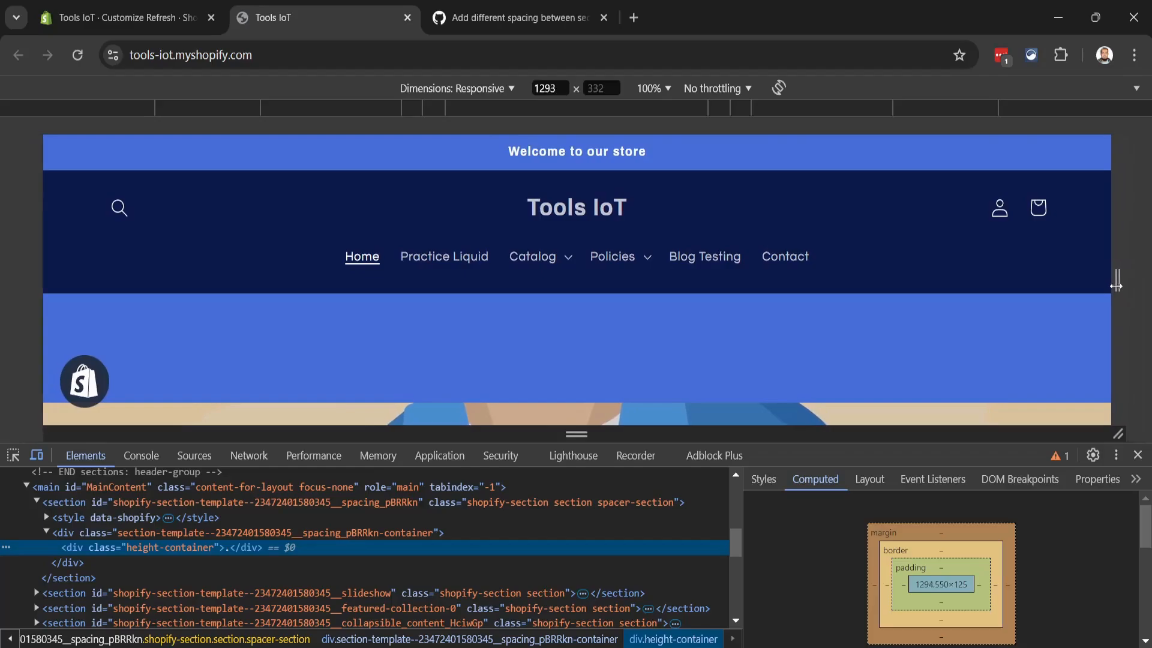
drag(1116, 282, 1094, 282)
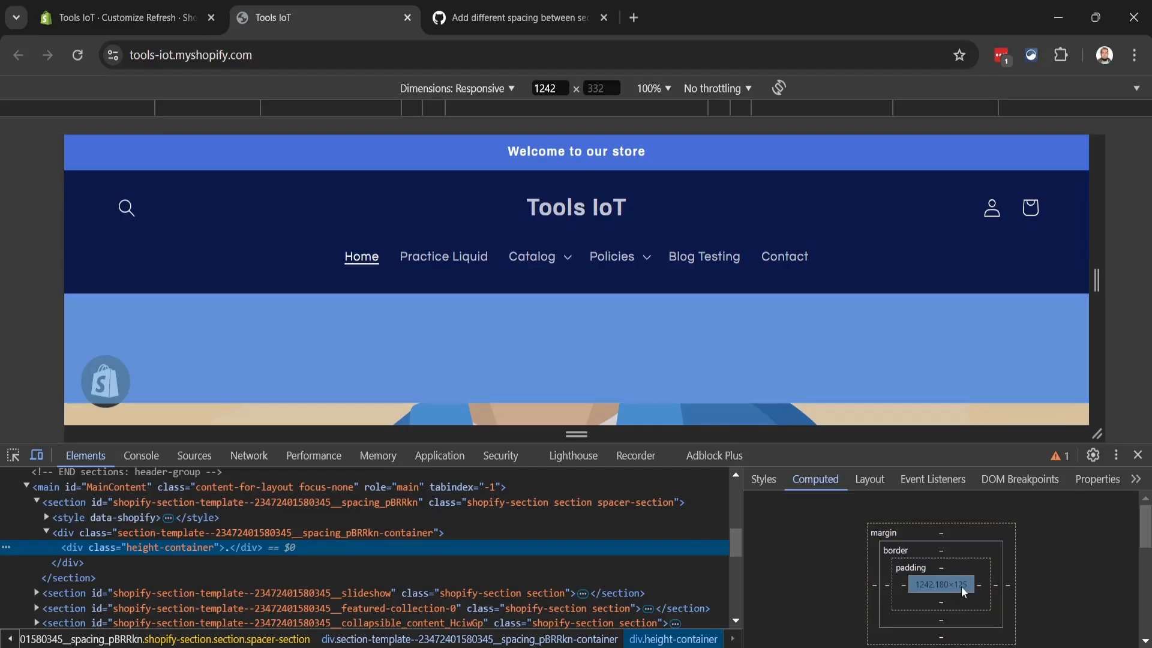
drag(1095, 279, 1086, 279)
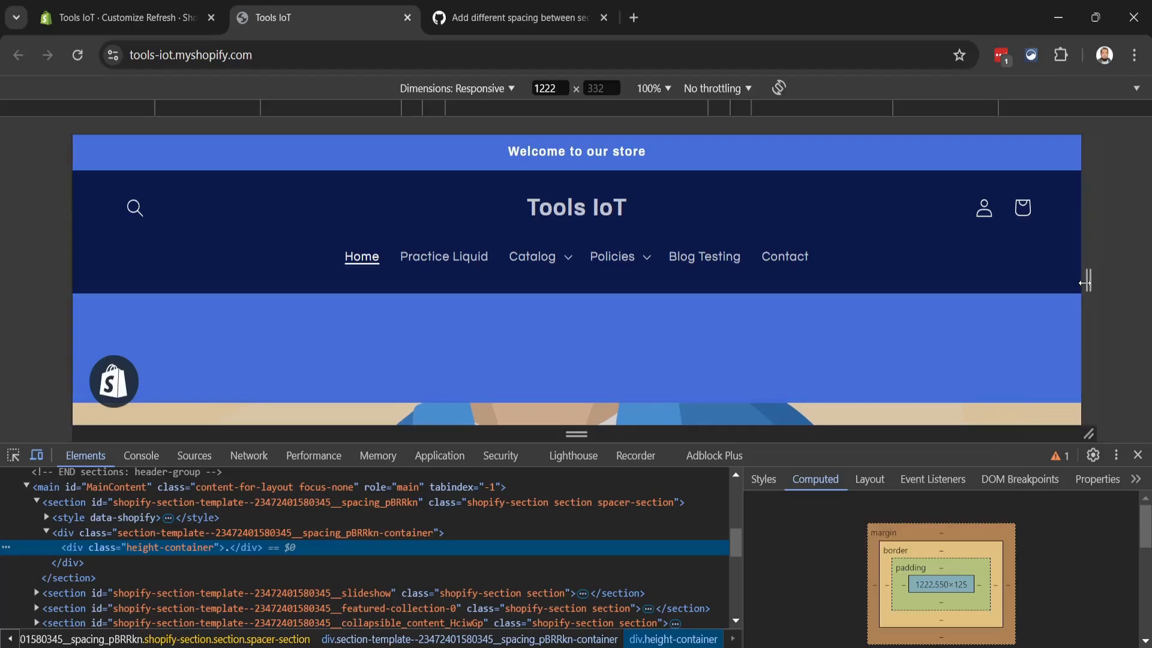
drag(1087, 280, 1073, 281)
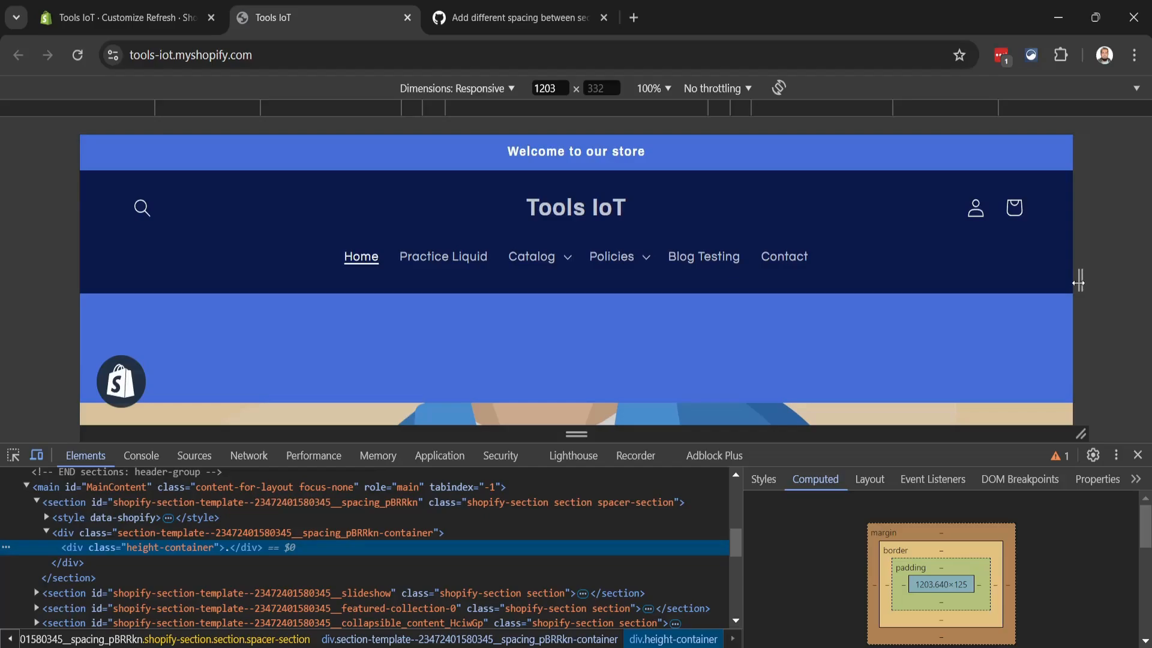
drag(1077, 281, 1073, 281)
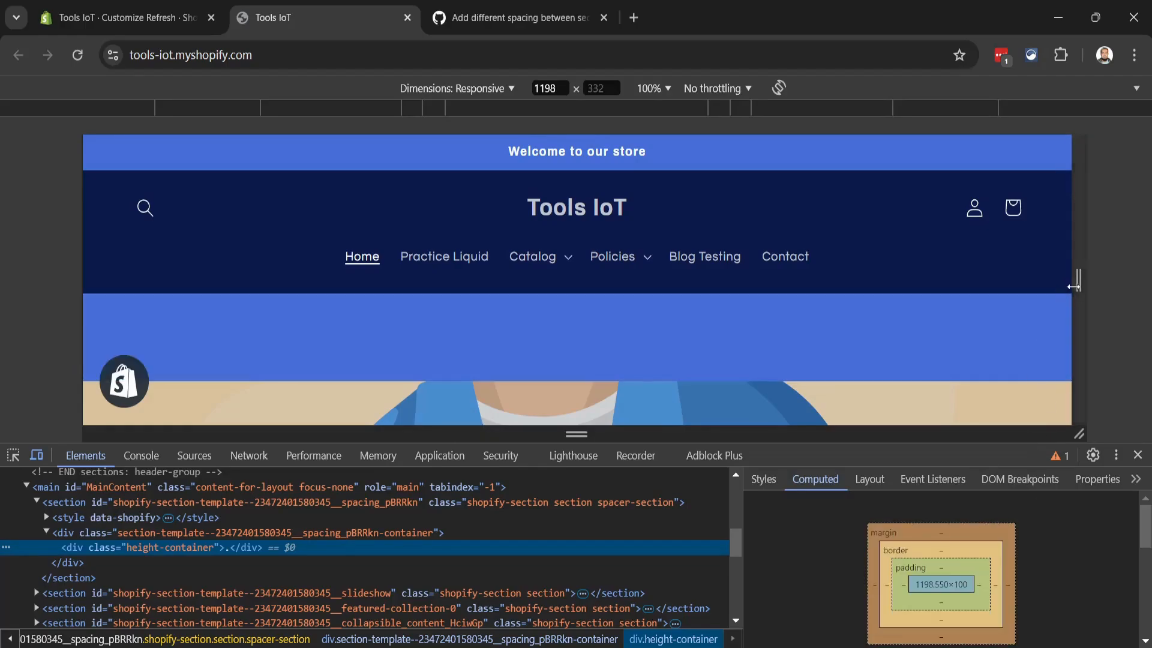
Continue narrowing the preview to 986 px, where the spacer height drops to 75 px.
drag(1072, 279, 1053, 280)
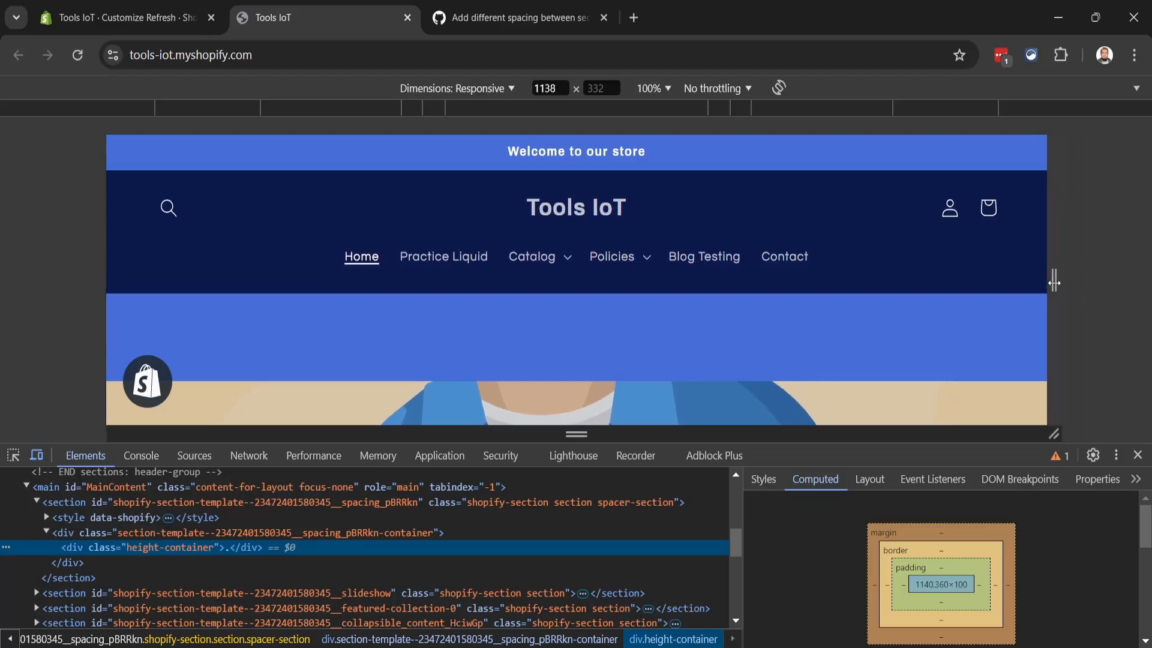
drag(1054, 281, 1039, 281)
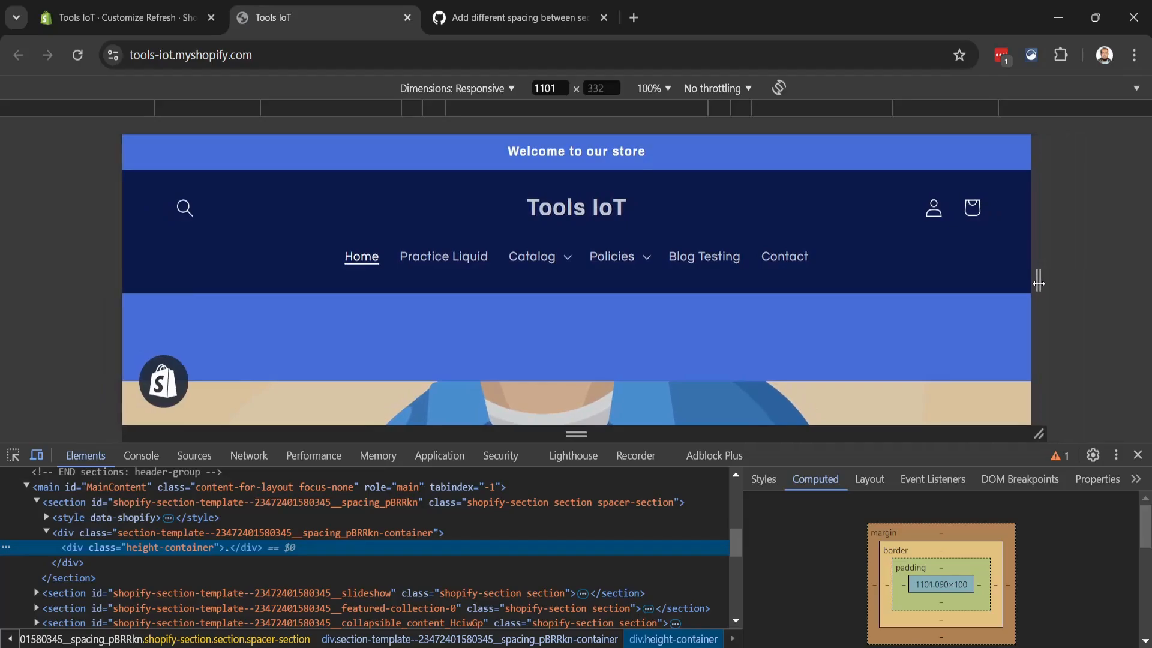
drag(1038, 280, 1032, 281)
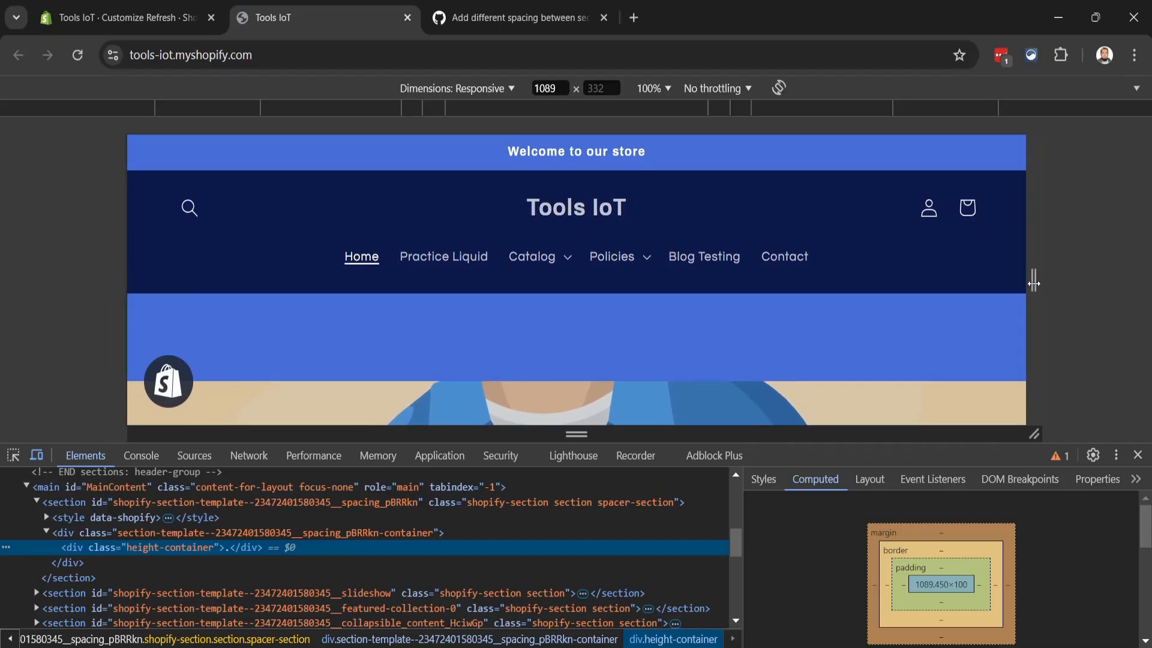
drag(1034, 281, 1024, 281)
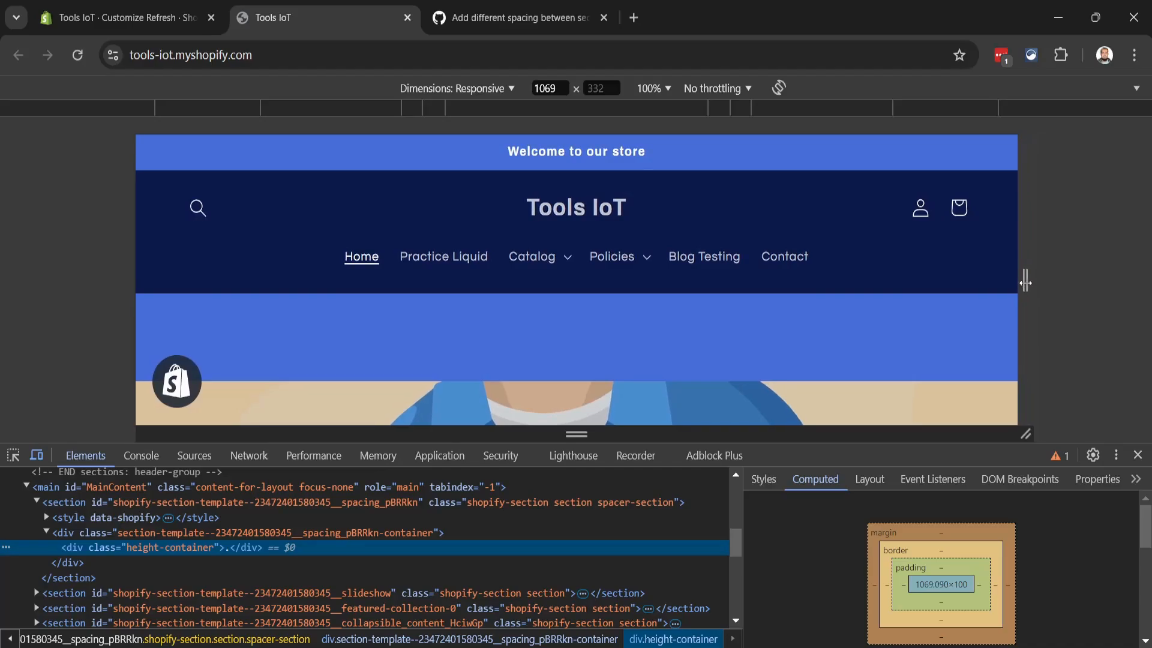
drag(1023, 280, 1010, 281)
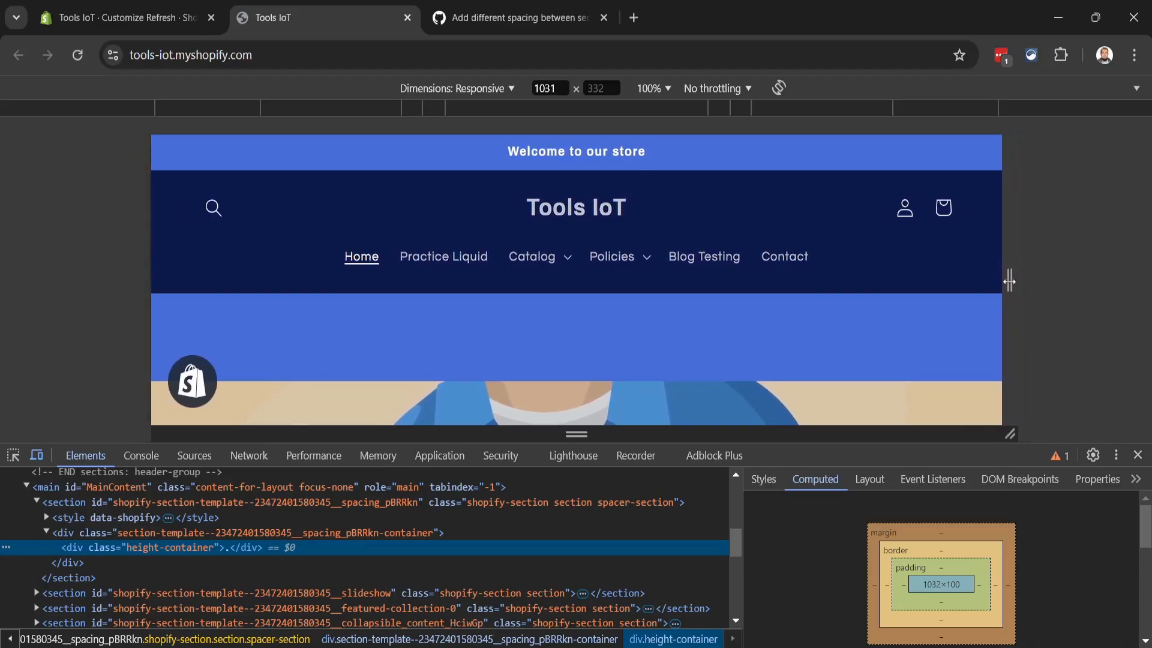
drag(1008, 281, 997, 281)
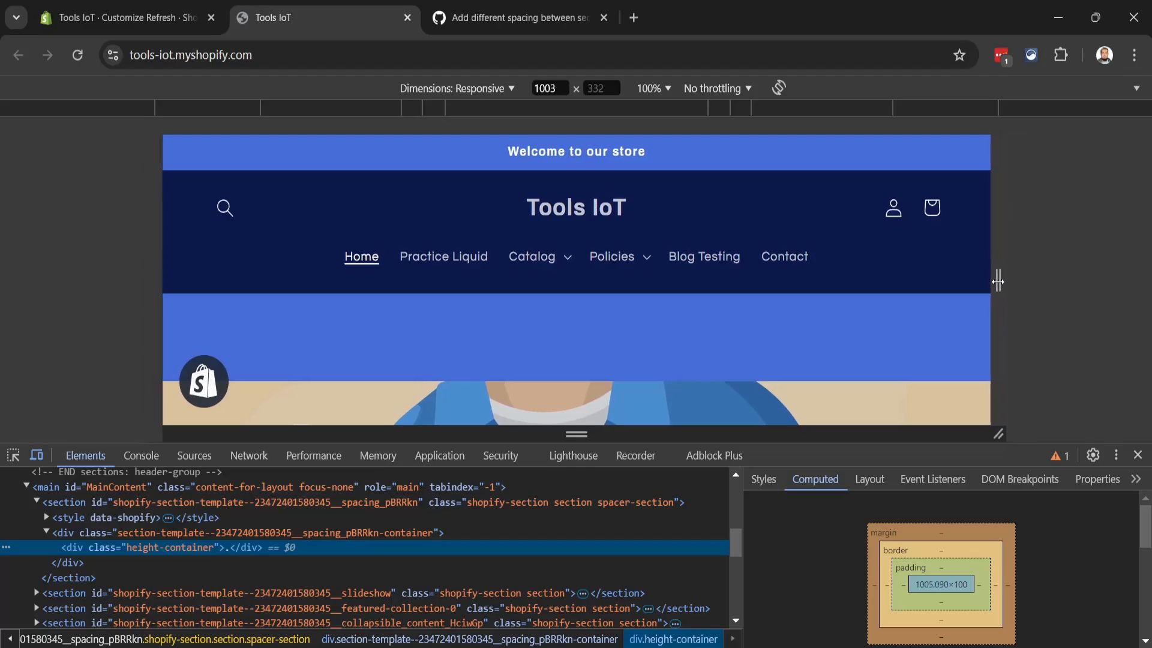
drag(997, 280, 990, 304)
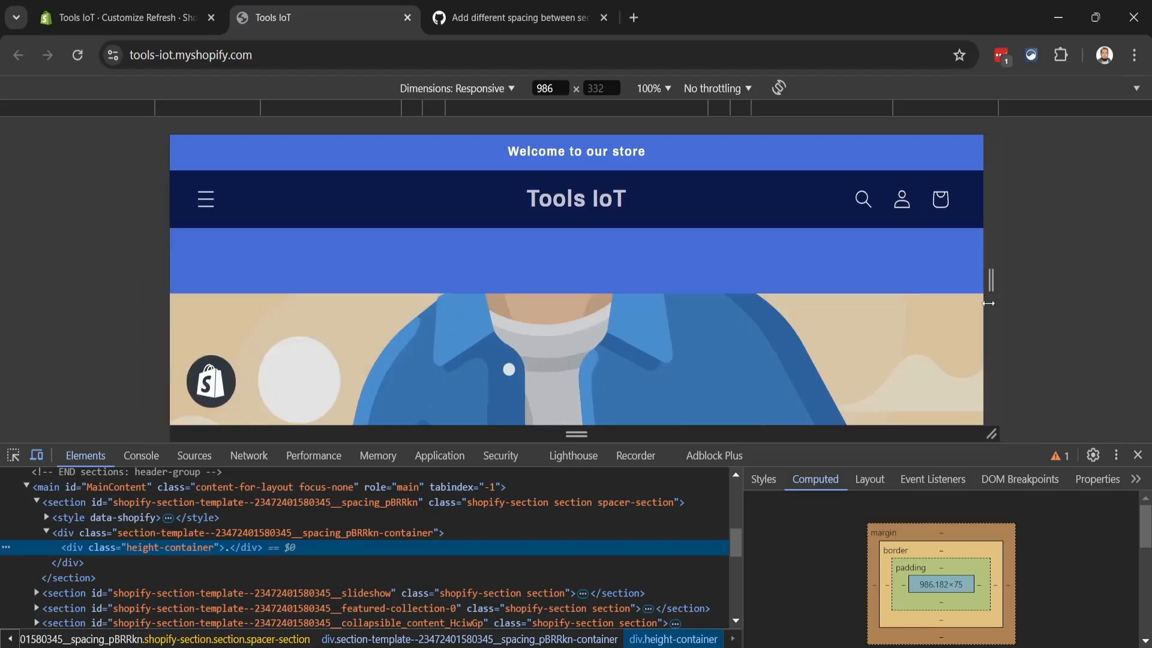
mouse_move(958, 586)
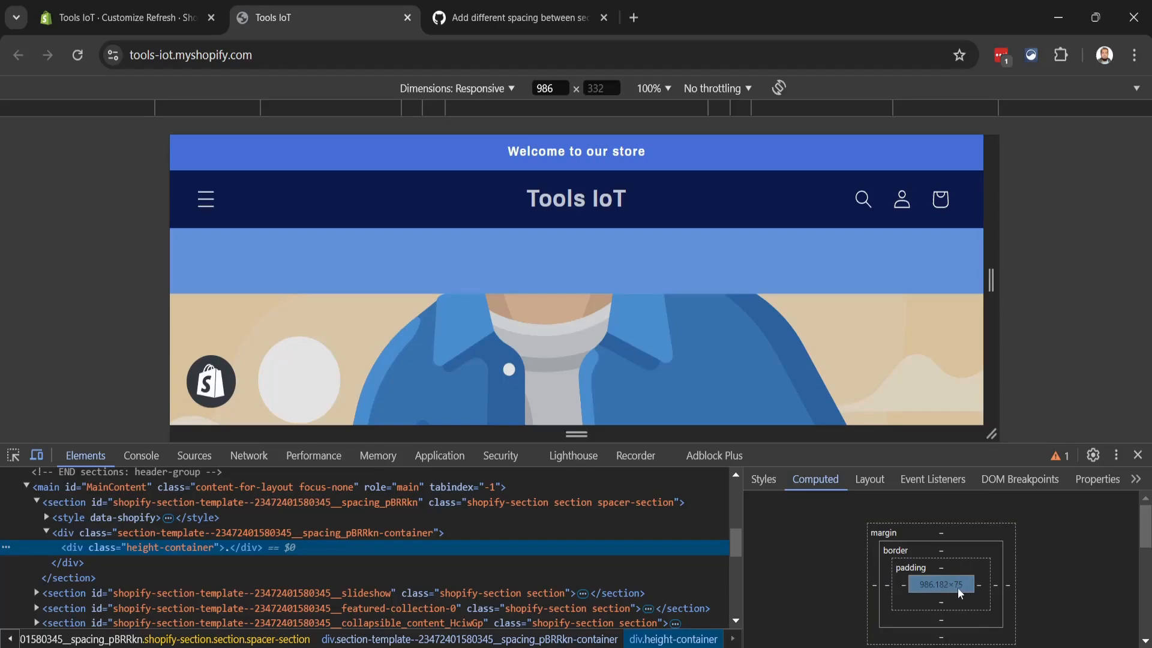
Narrow to 749 px where the spacer drops to 50 px, then down to 420 px phone width.
drag(991, 281, 964, 281)
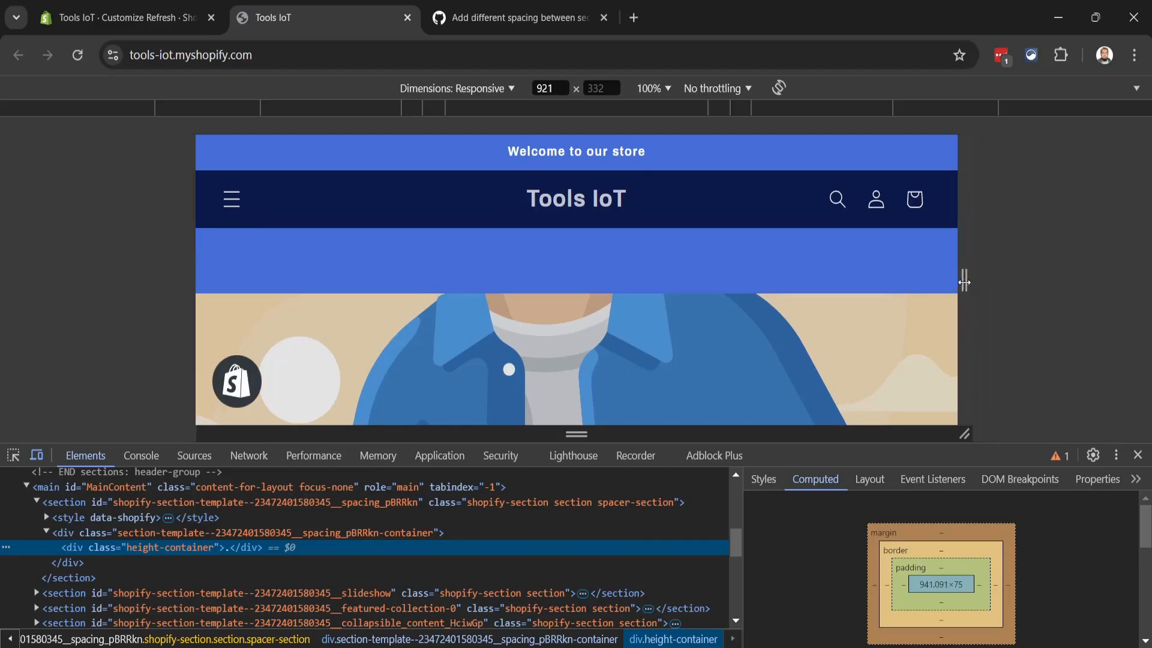
drag(964, 281, 923, 277)
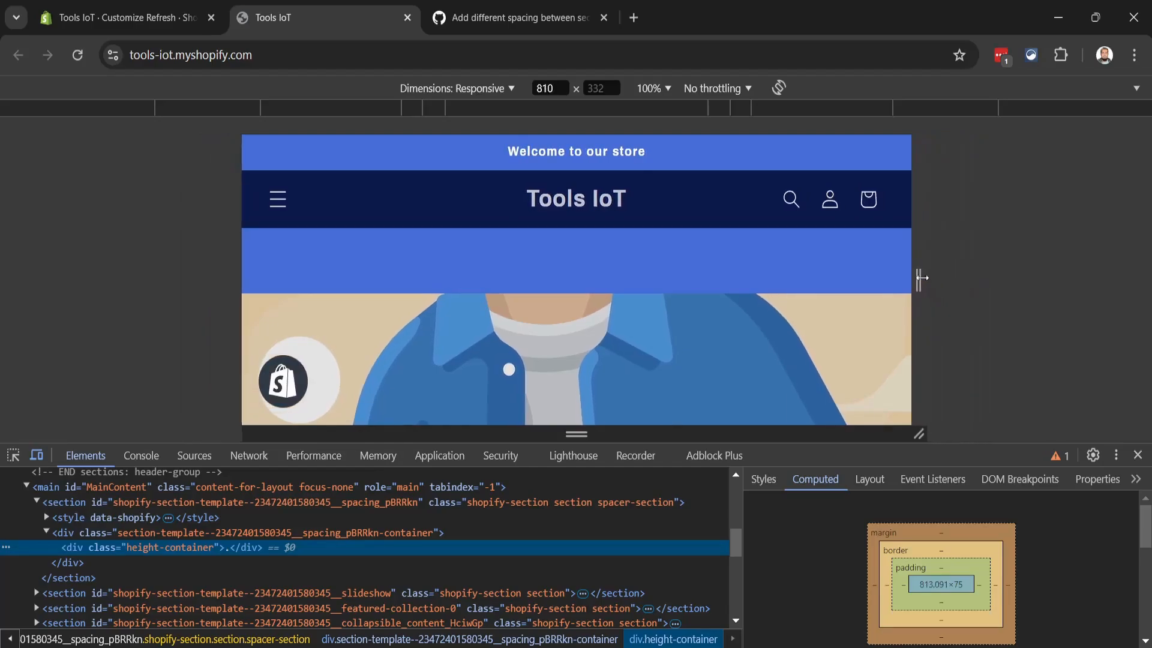
drag(922, 277, 910, 277)
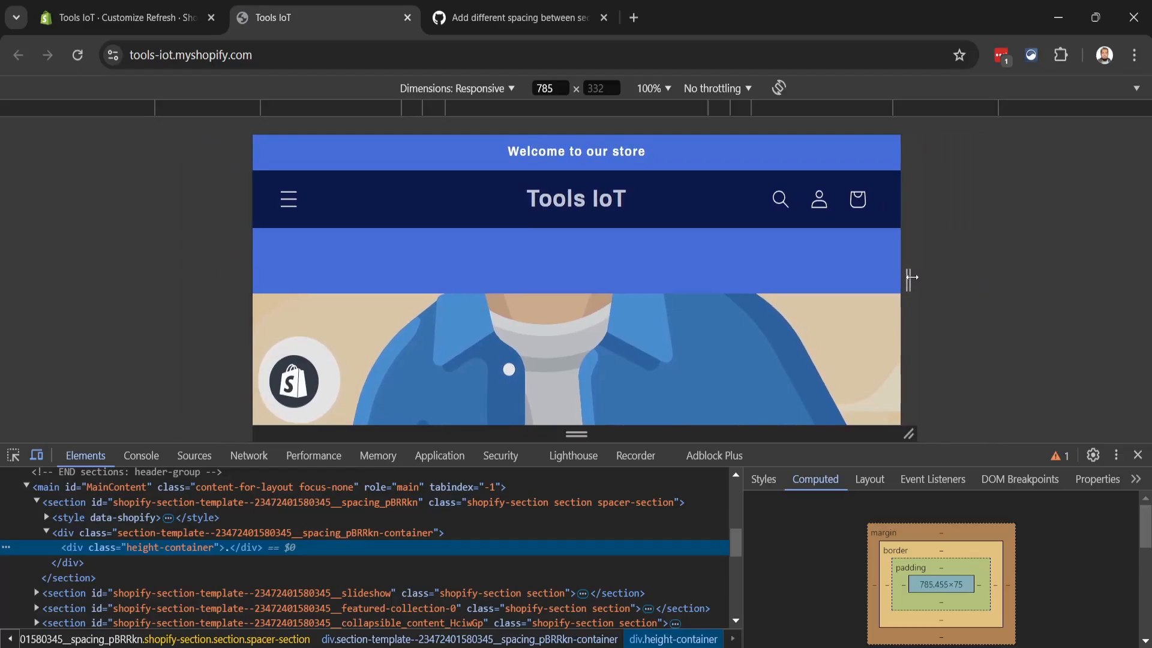
drag(911, 277, 902, 277)
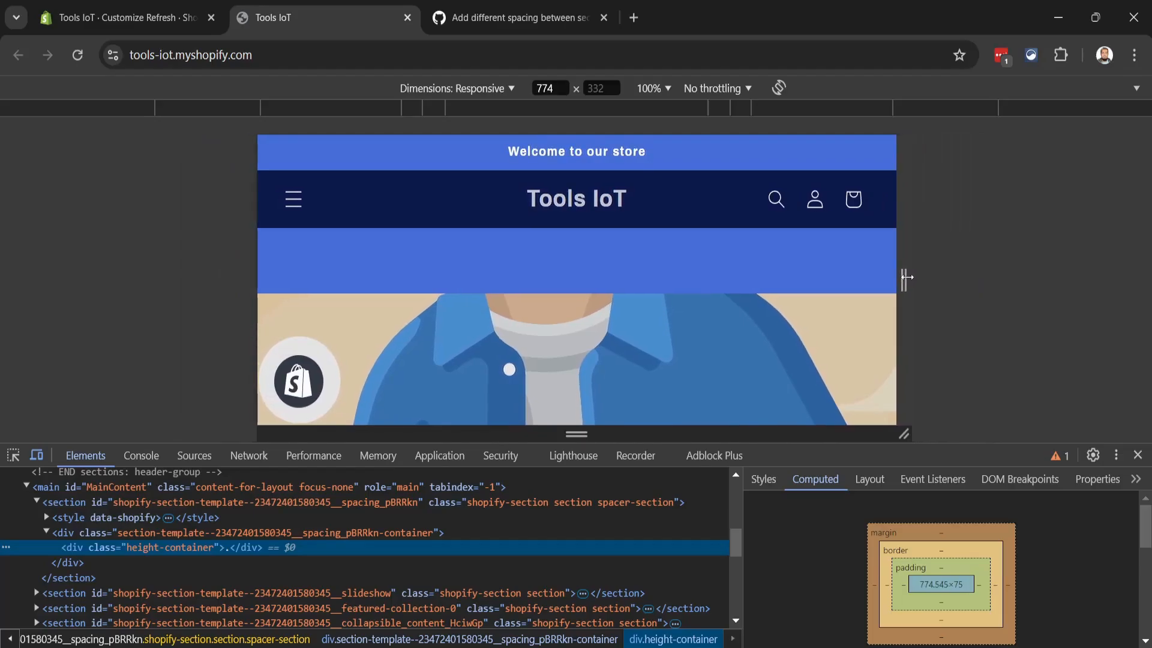
drag(907, 277, 897, 277)
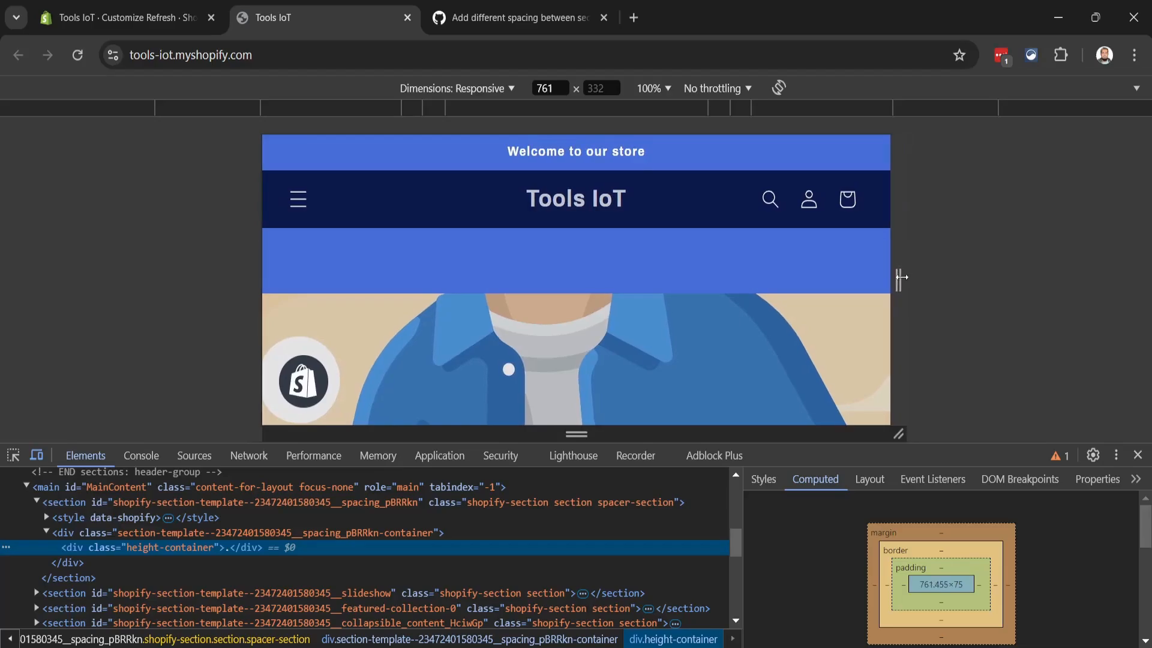
drag(902, 279, 893, 279)
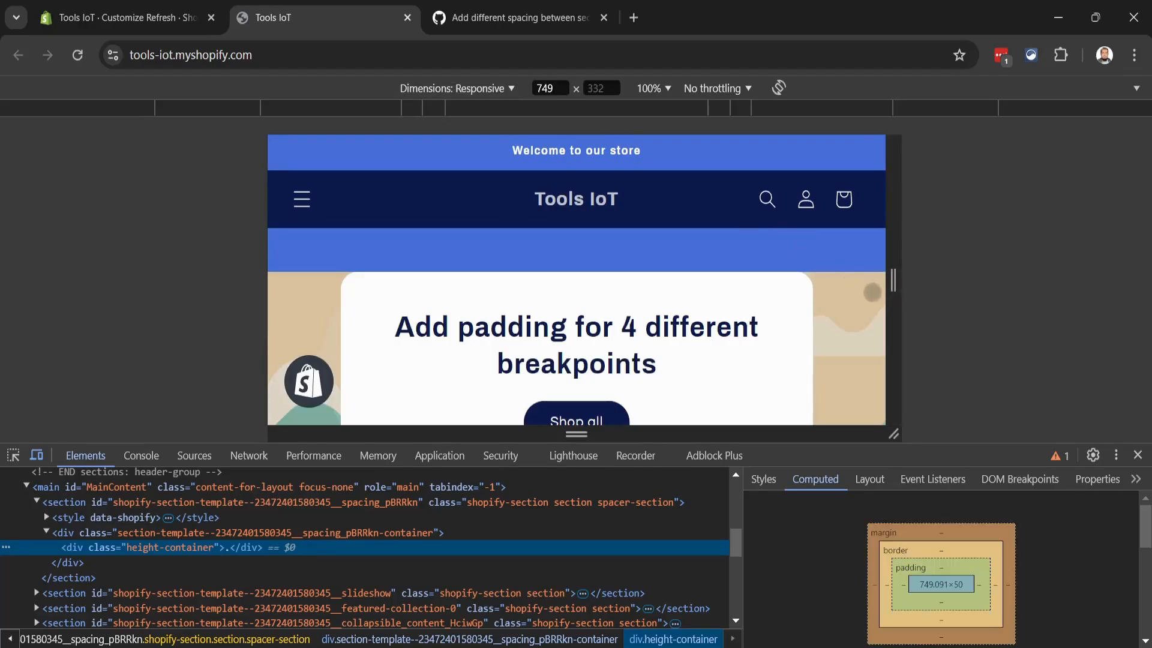
drag(893, 280, 829, 280)
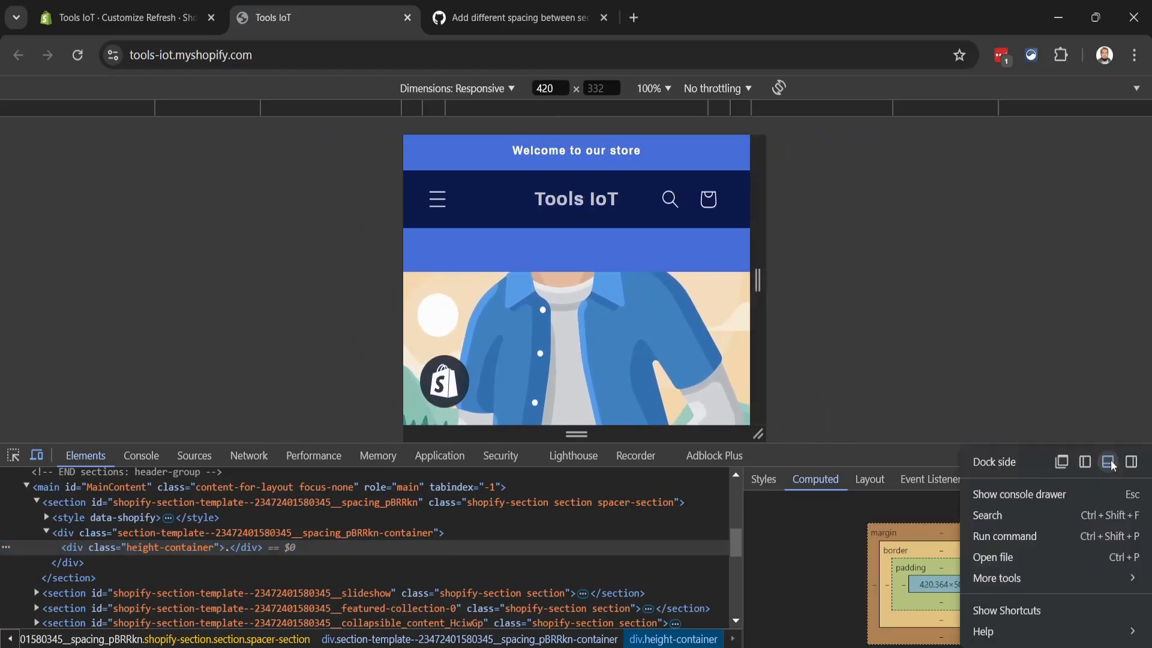
Dock DevTools to the right and close it, returning the storefront to full desktop width.
click(1108, 460)
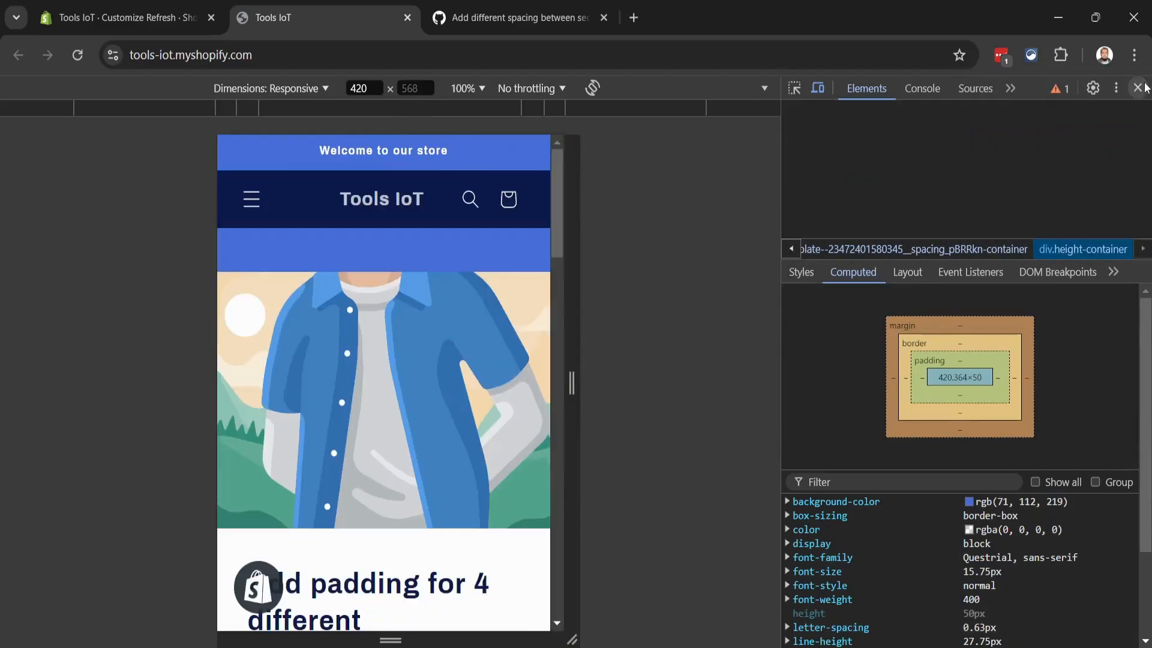
click(1140, 88)
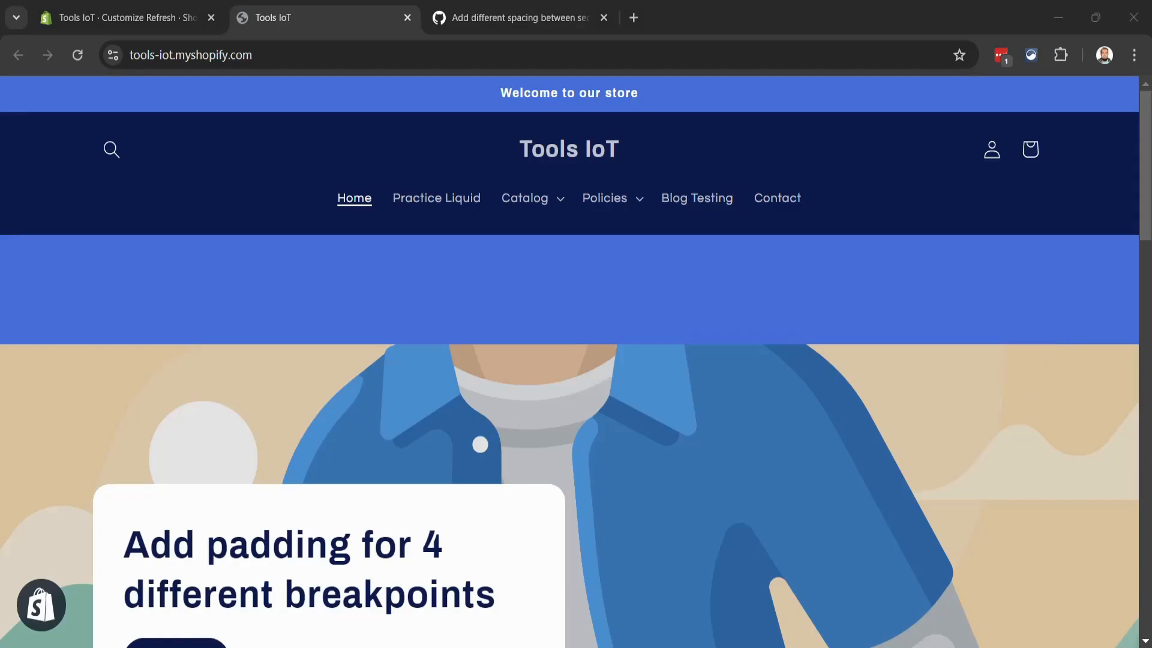